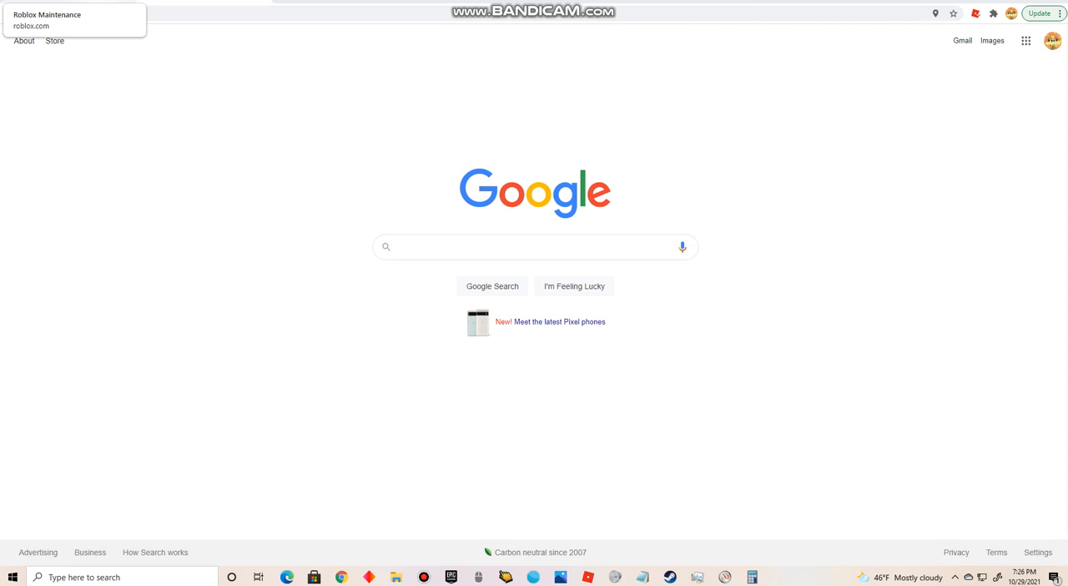
- View the Roblox maintenance notice page, dismissing the form resubmission prompt
left_click(46, 20)
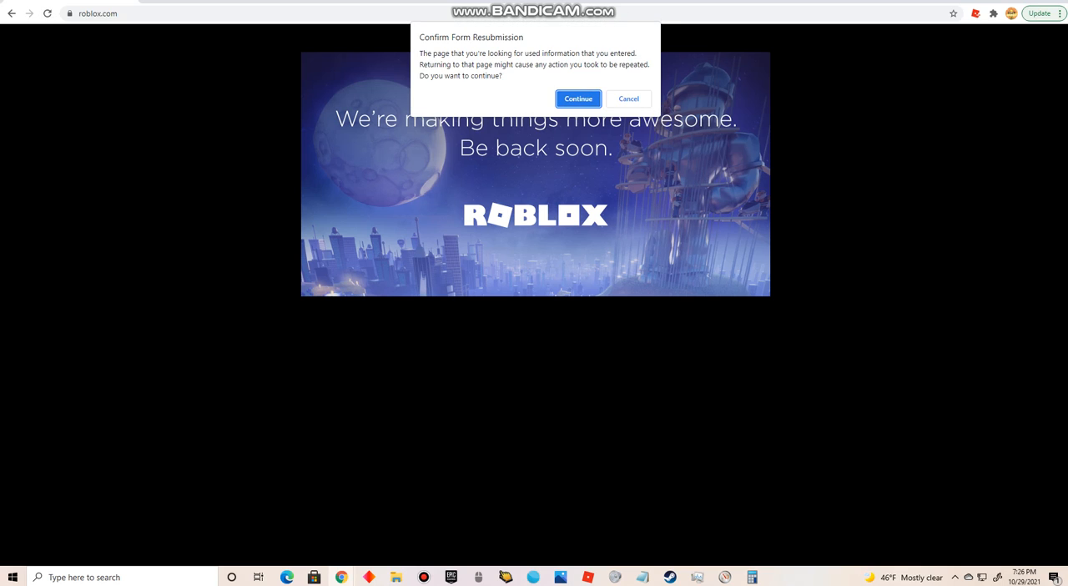
left_click(578, 99)
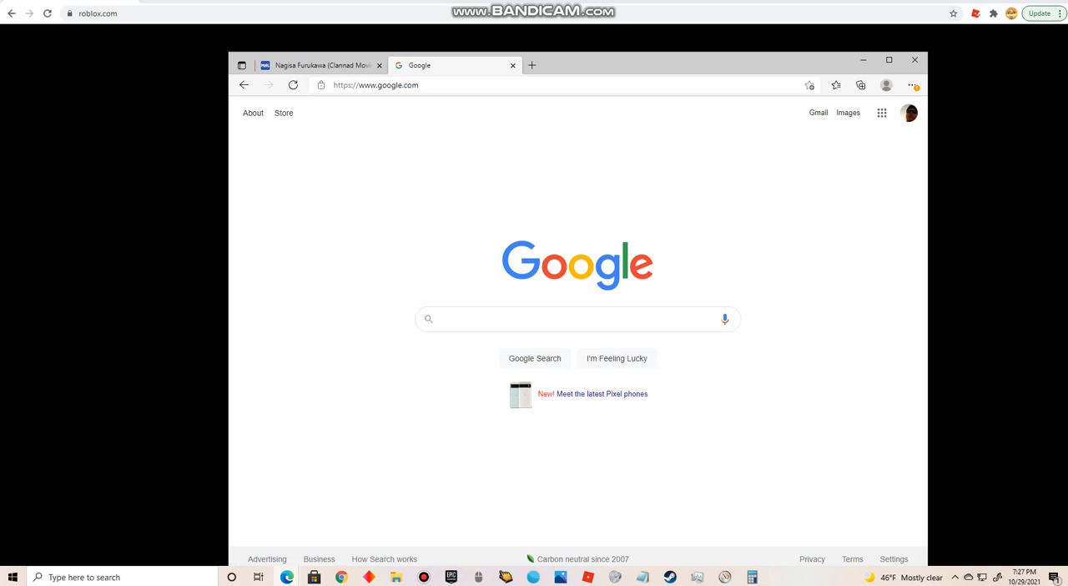
- Search Google for 'roblox down' and locate the Twitter carousel in the results
type("roblox down")
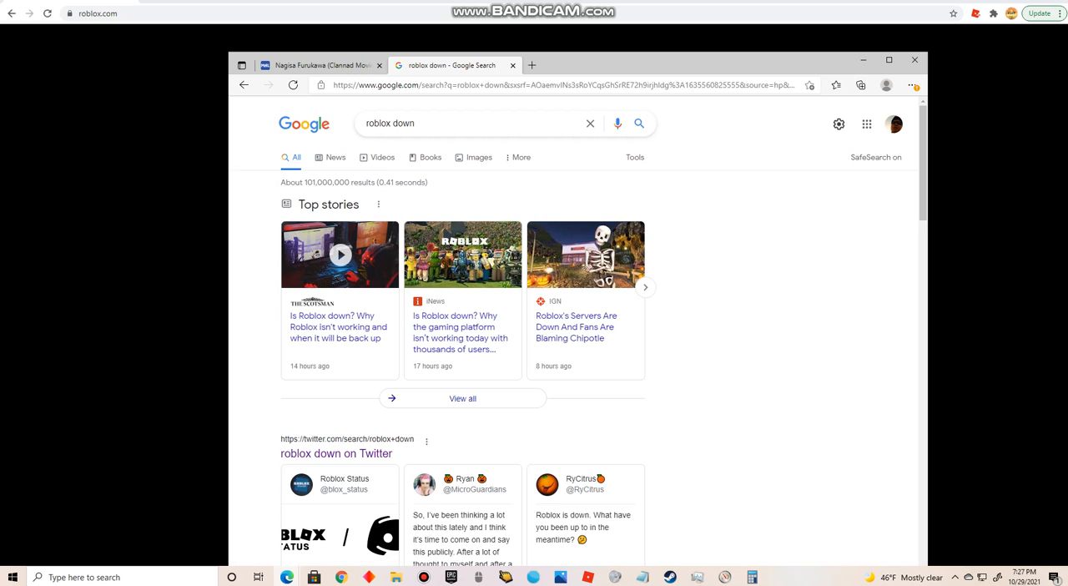
scroll("down", 3)
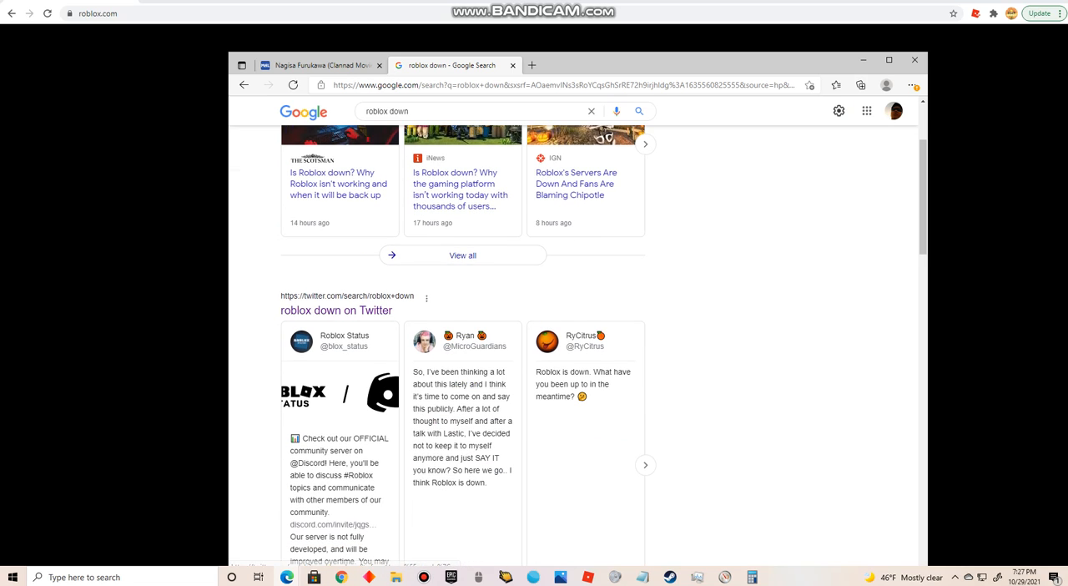
scroll("down", 3)
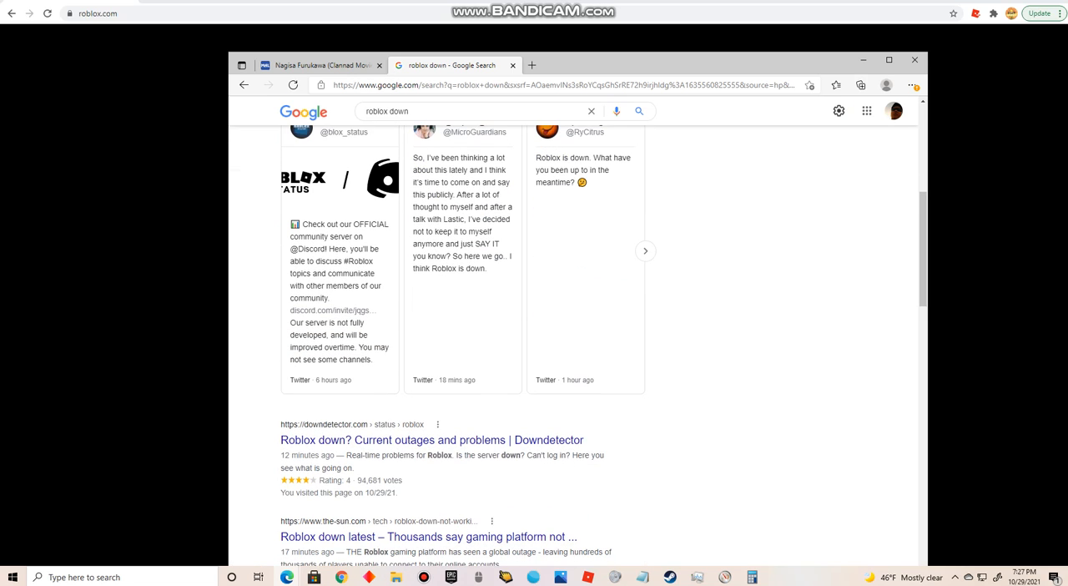
scroll("up", 3)
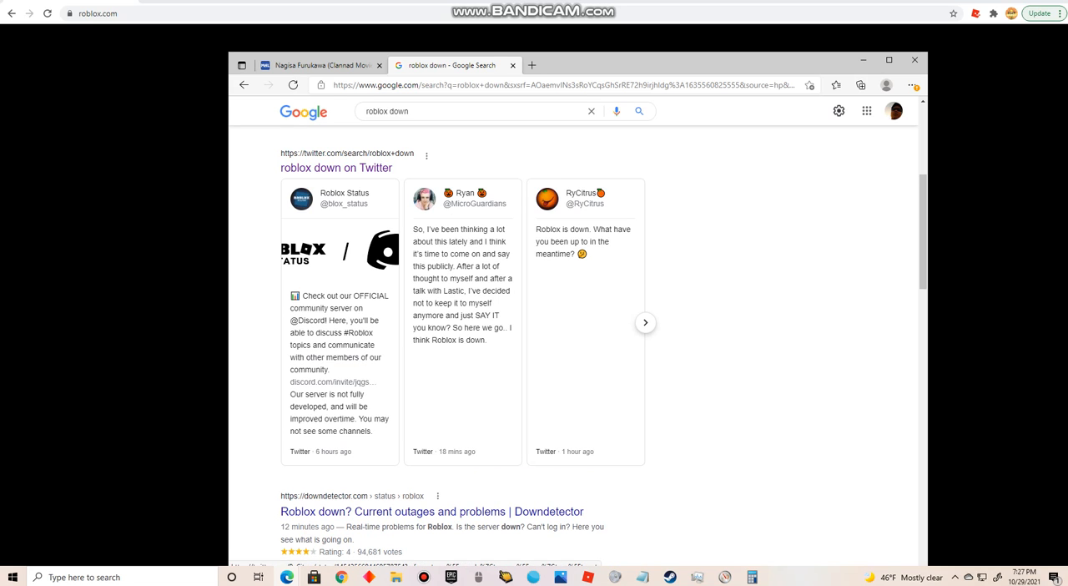
- Advance the 'roblox down on Twitter' carousel through to its last tweets
left_click(644, 322)
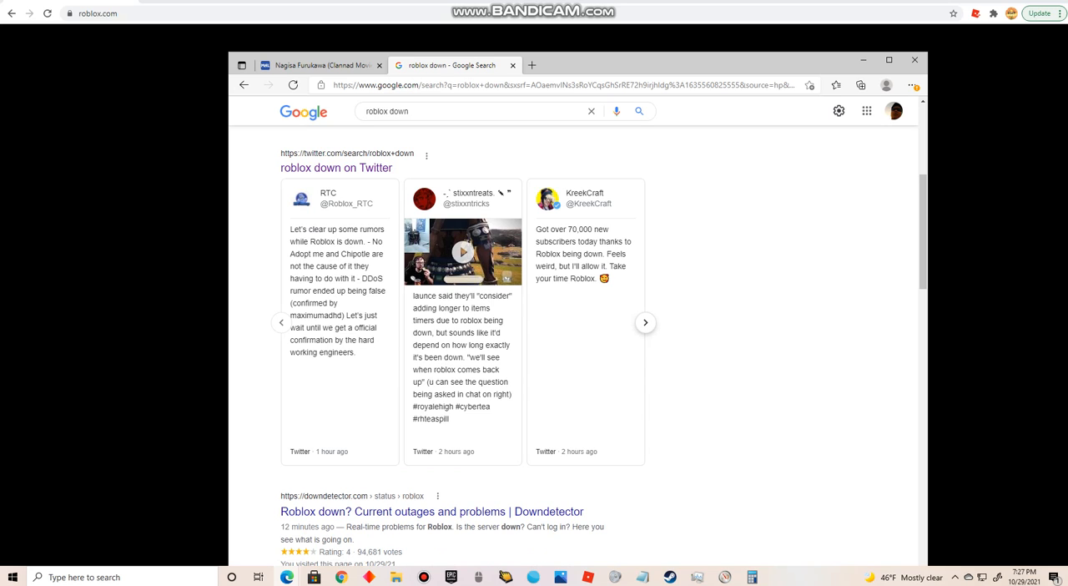
left_click(644, 322)
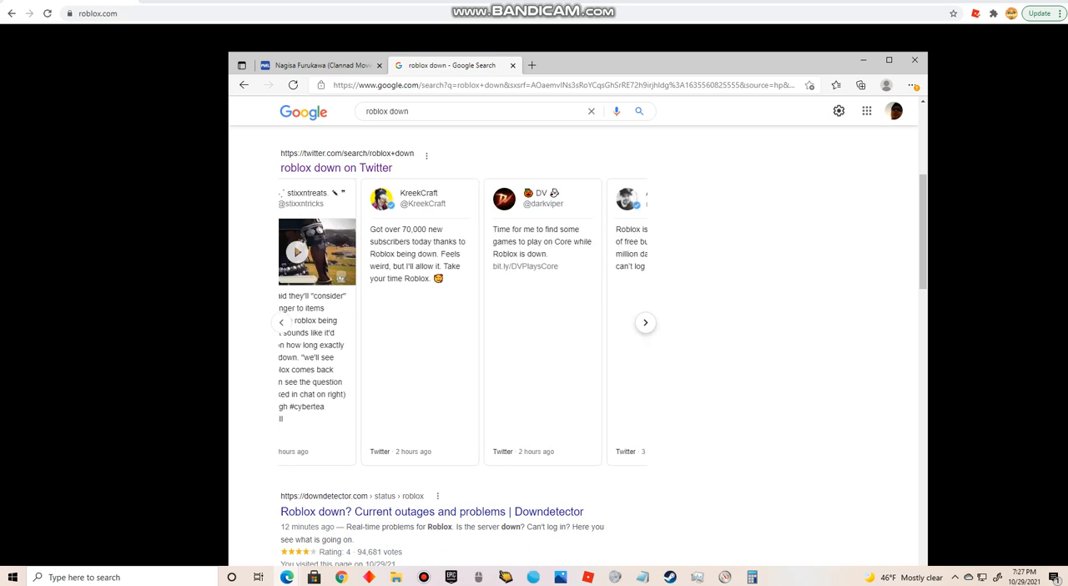
left_click(644, 322)
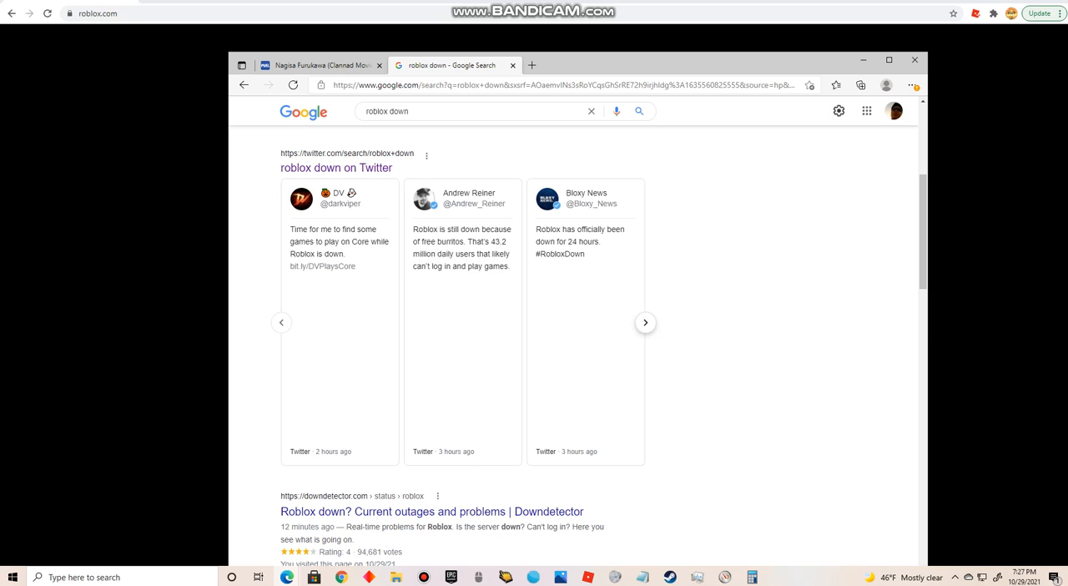
left_click(644, 322)
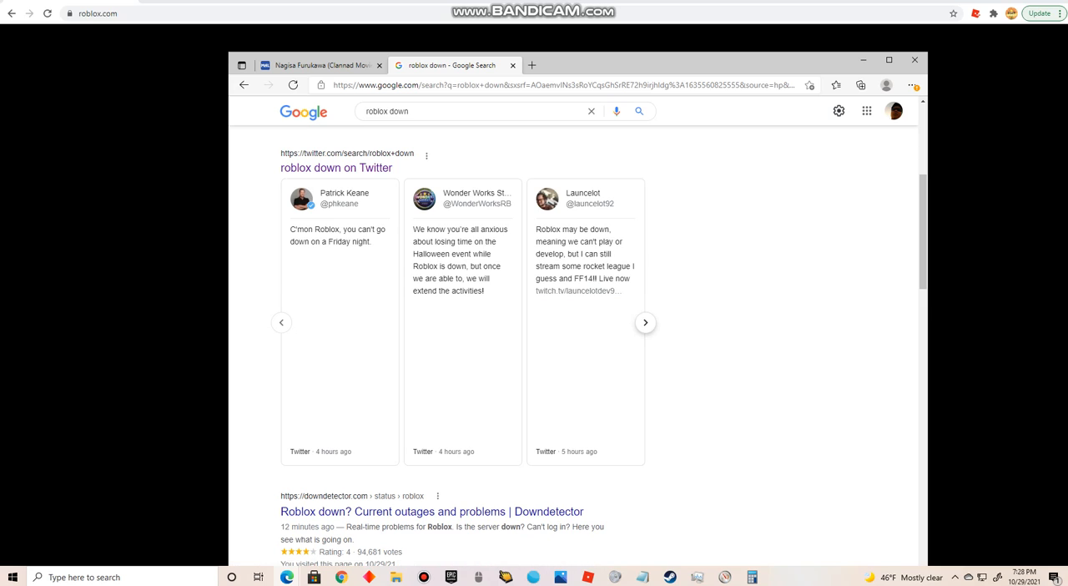
left_click(643, 322)
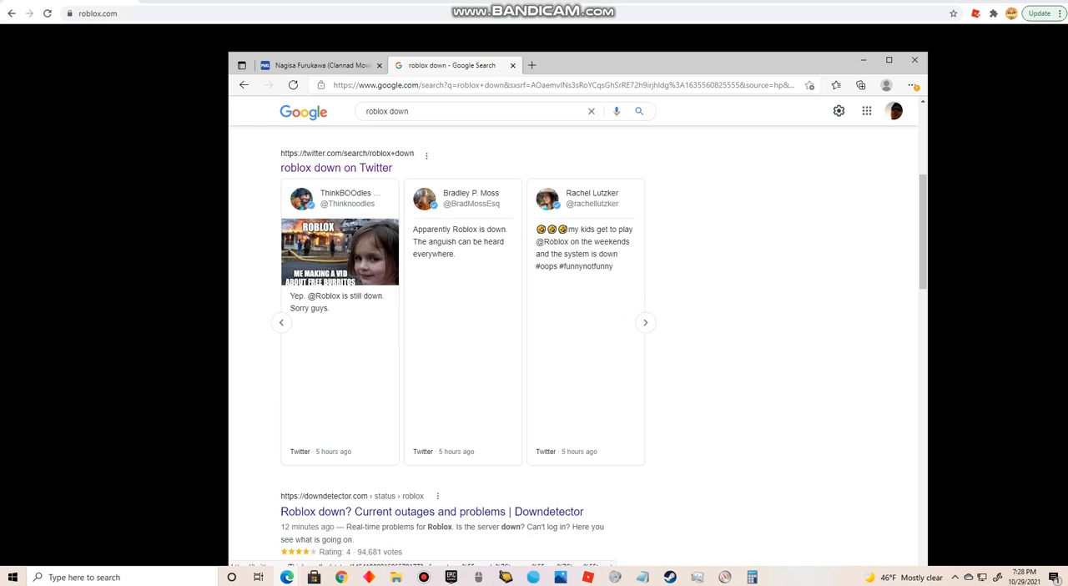
left_click(644, 322)
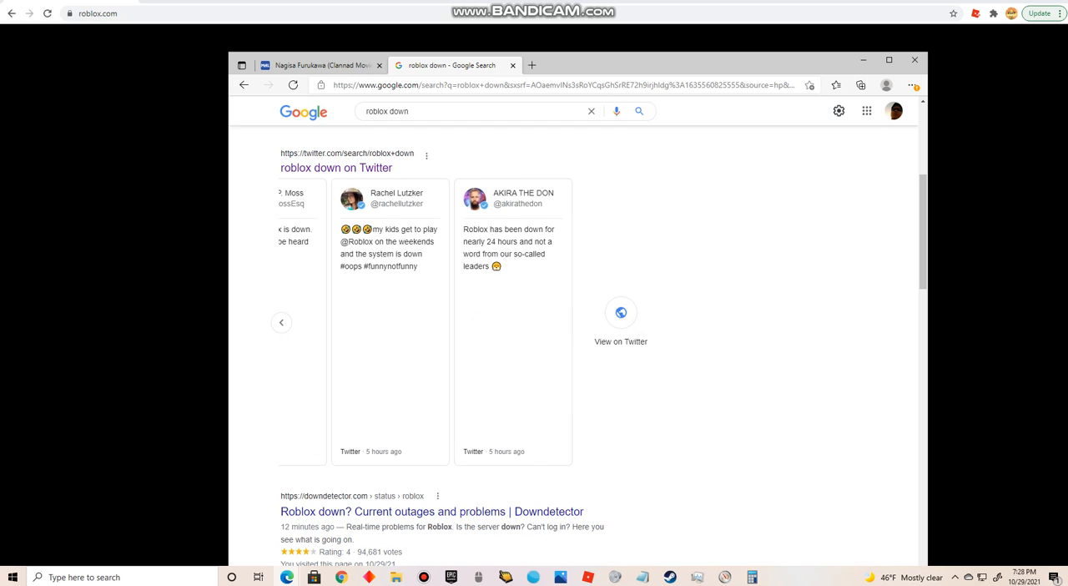
mouse_move(621, 340)
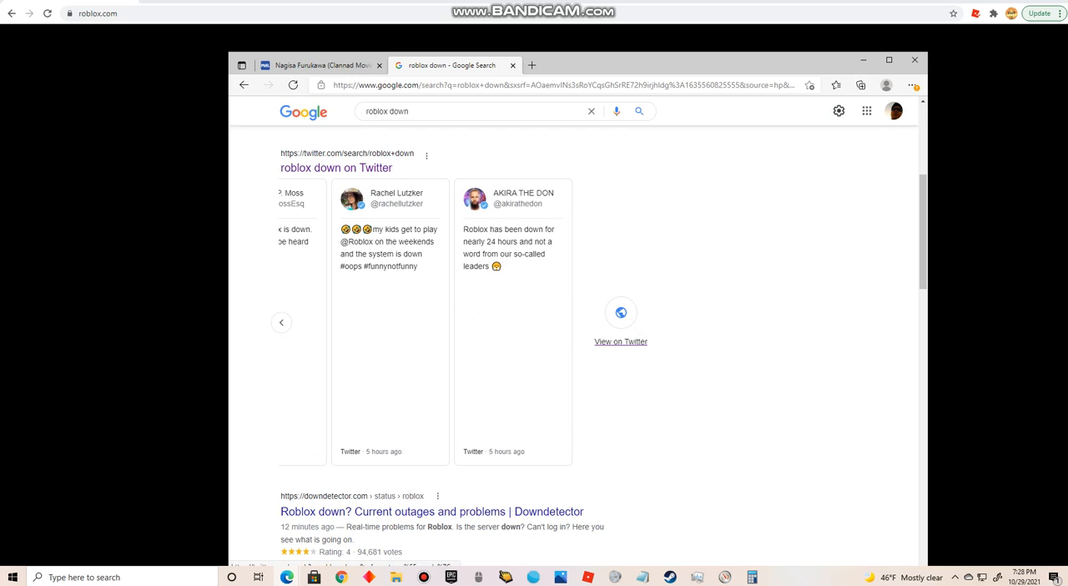
- View the roblox down results on Twitter and open the Roblox account in a new tab
left_click(336, 167)
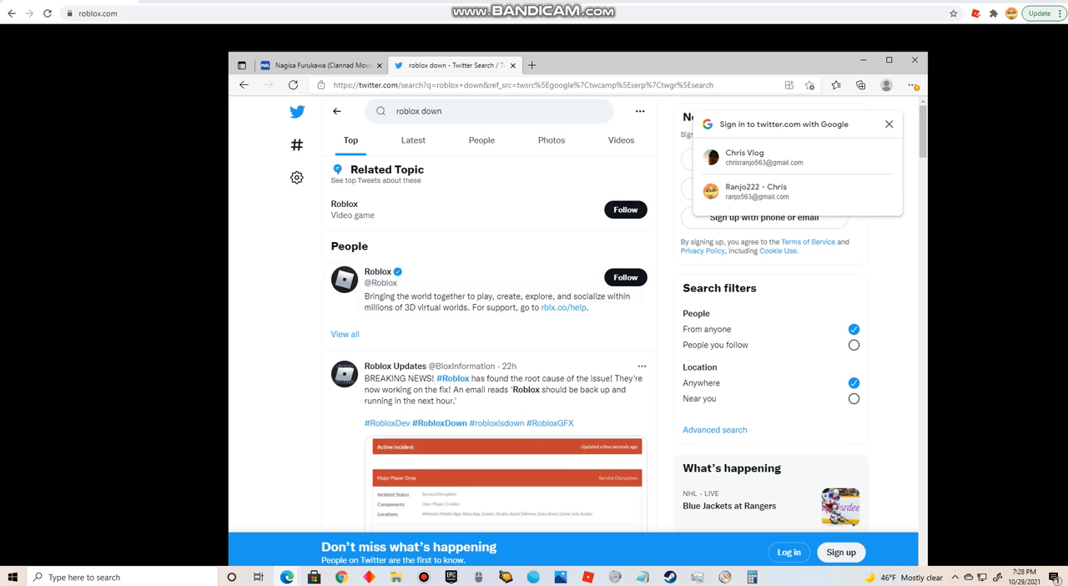
right_click(377, 270)
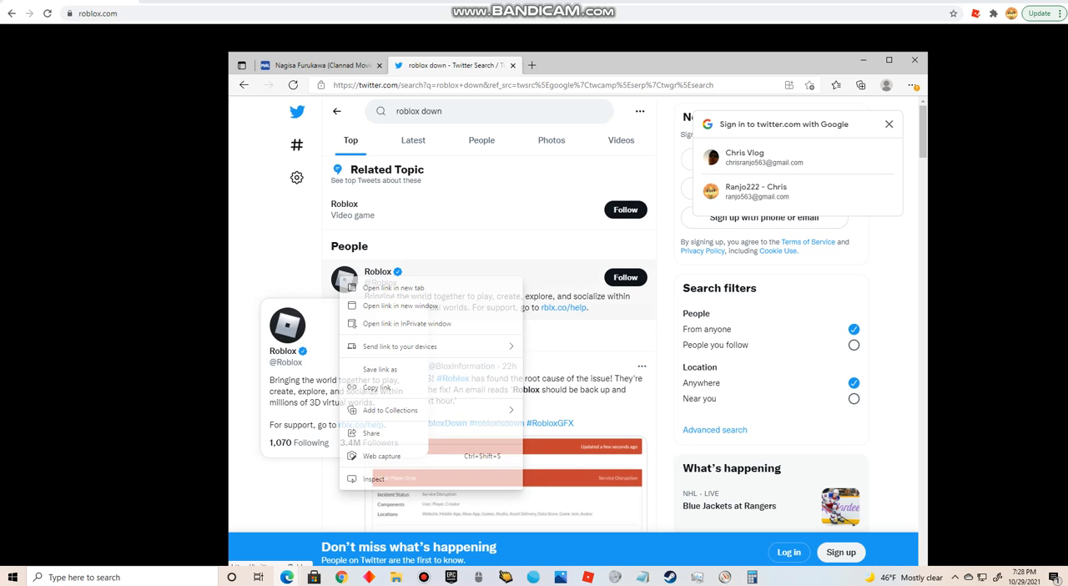
left_click(394, 287)
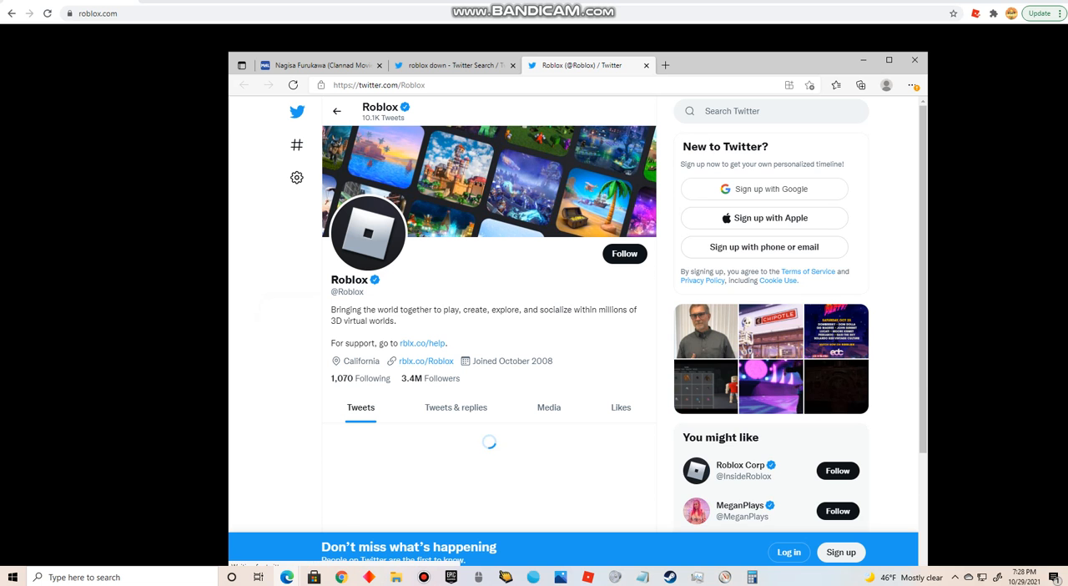
- Read the Roblox profile's outage update tweets, then close that tab to return to results
left_click(764, 189)
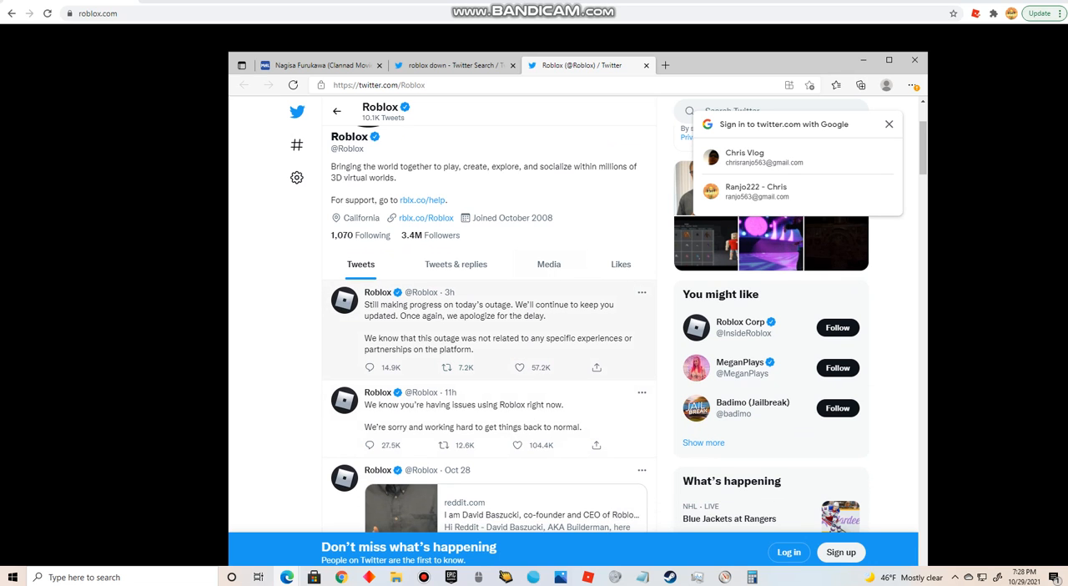
scroll("up", 3)
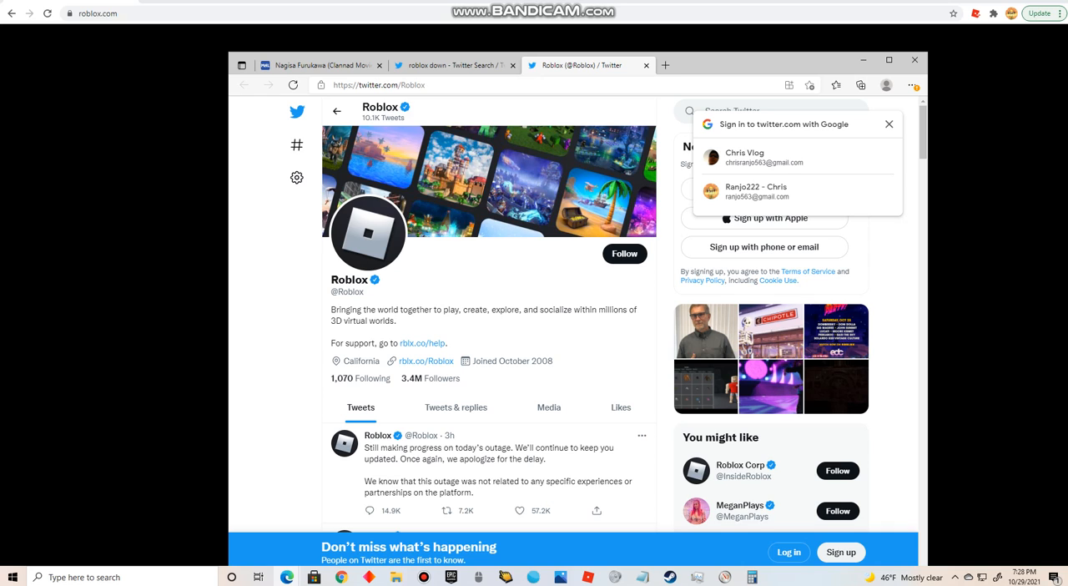
left_click(646, 64)
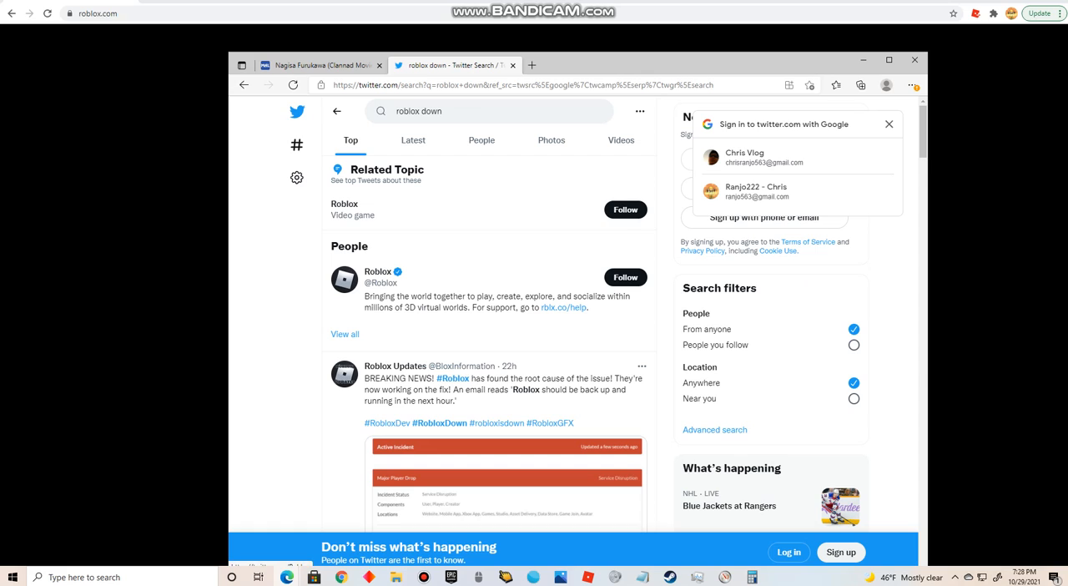
- Dismiss the Google sign-in prompt and scroll down the Top results reading outage memes
left_click(887, 124)
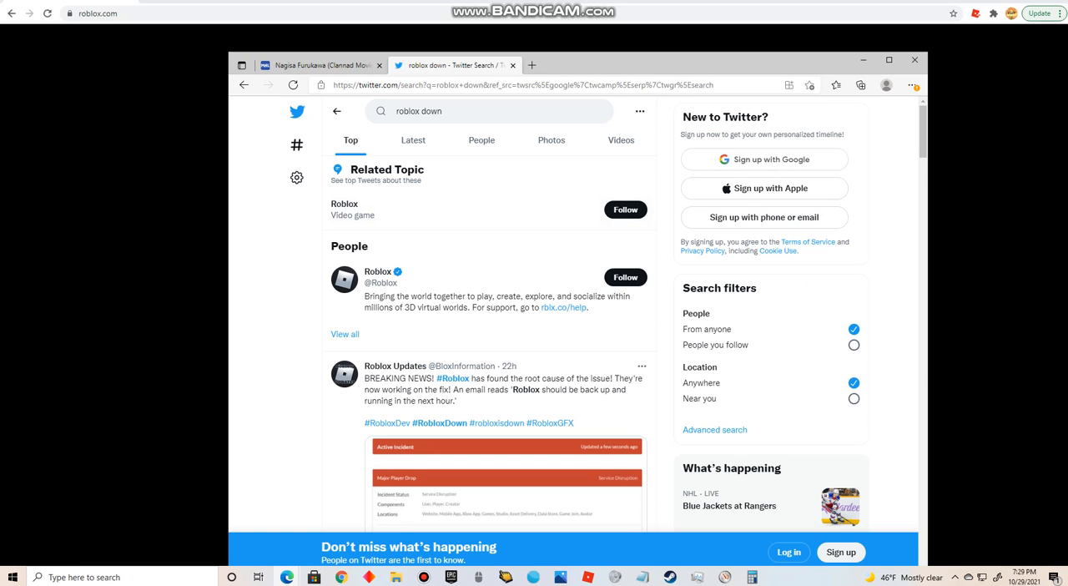
scroll("down", 3)
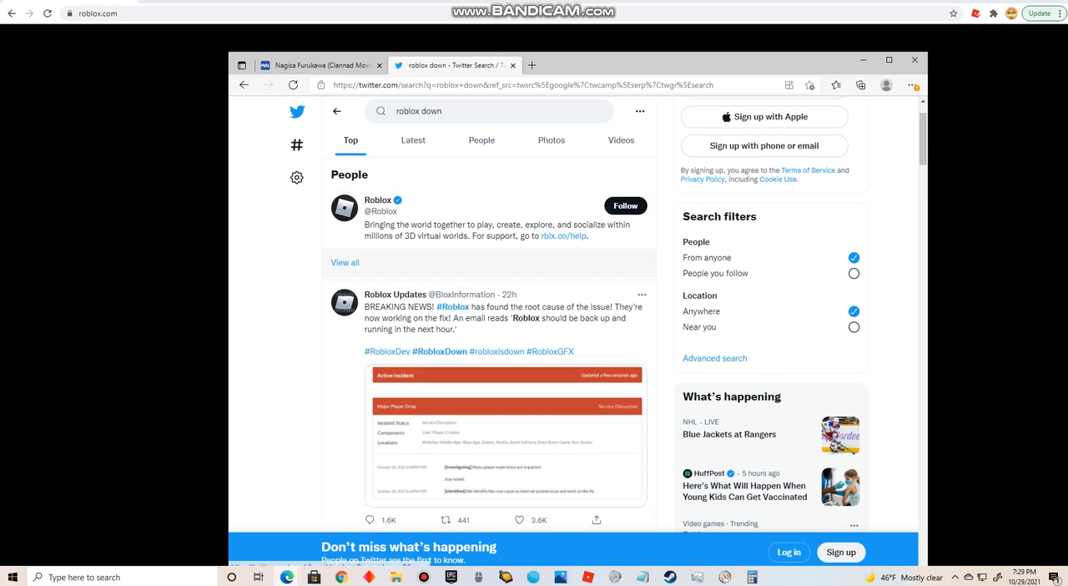
scroll("down", 3)
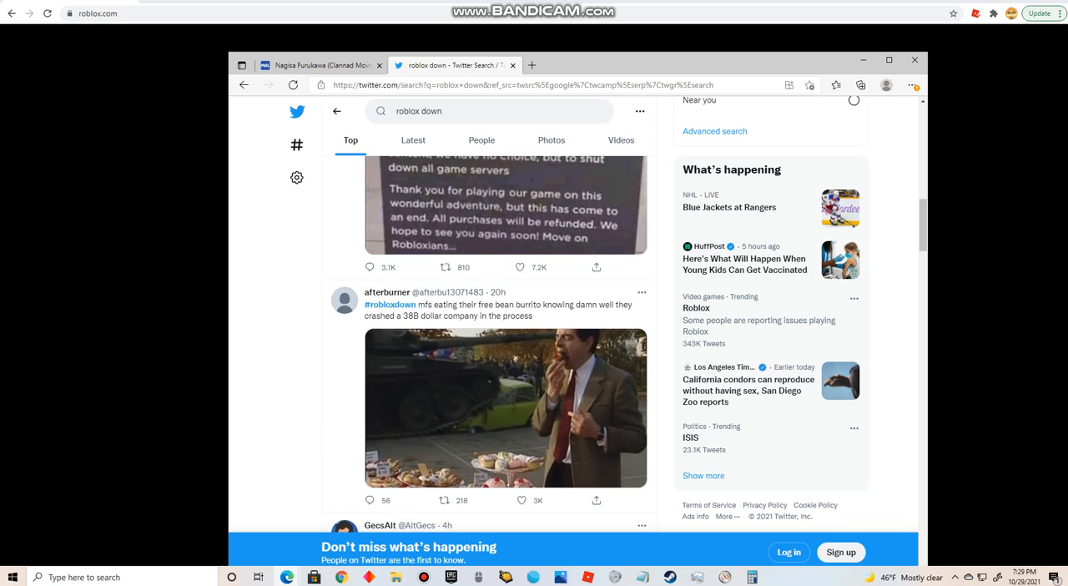
scroll("down", 3)
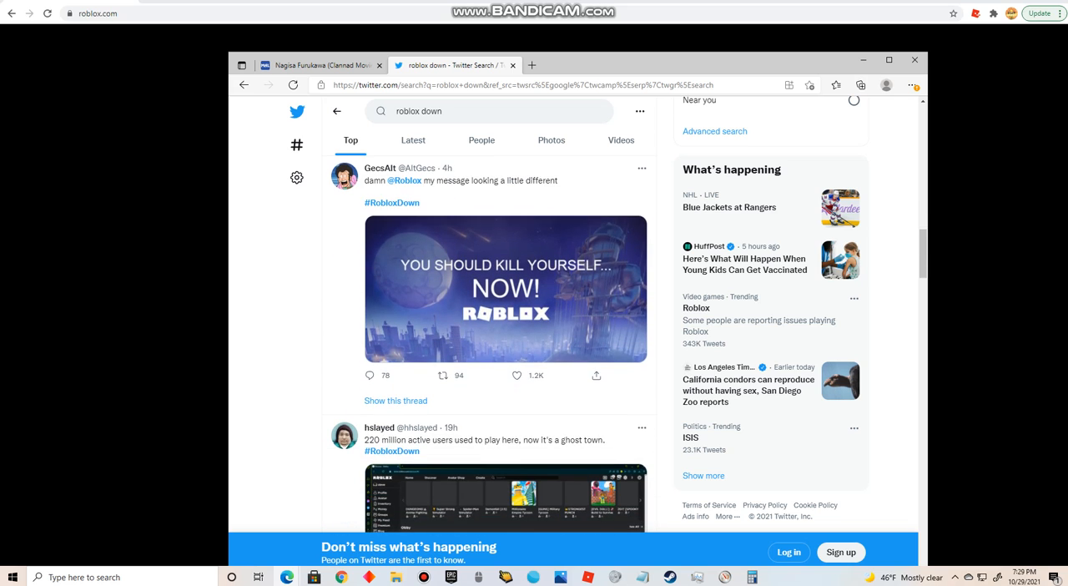
scroll("down", 3)
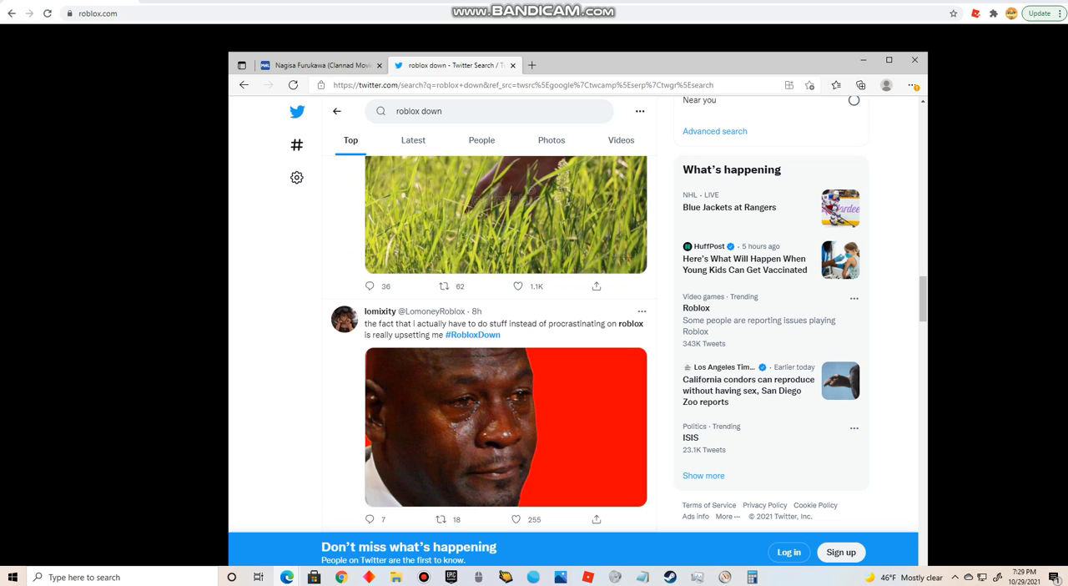
scroll("down", 3)
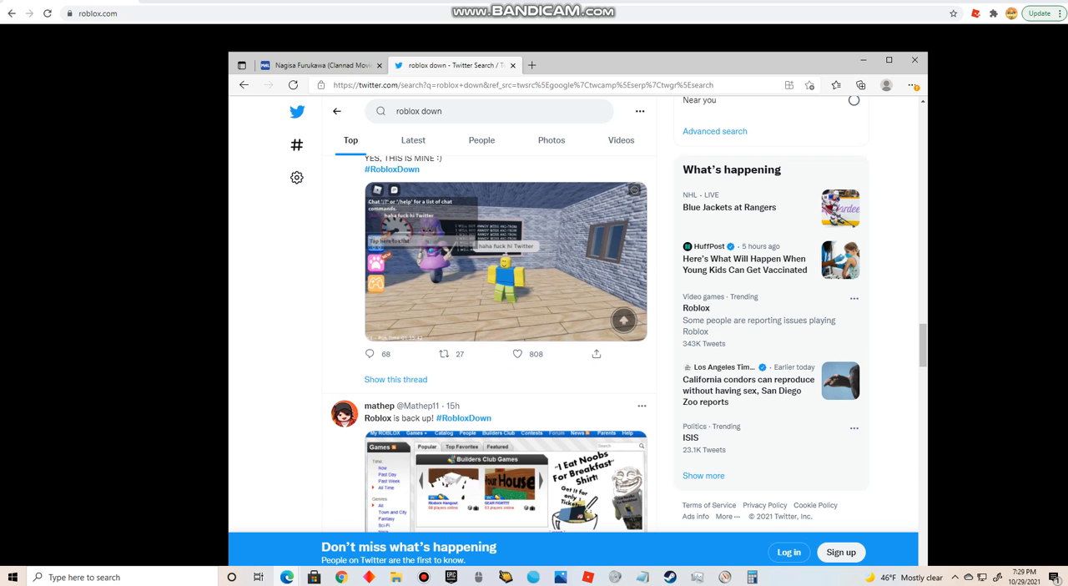
scroll("down", 3)
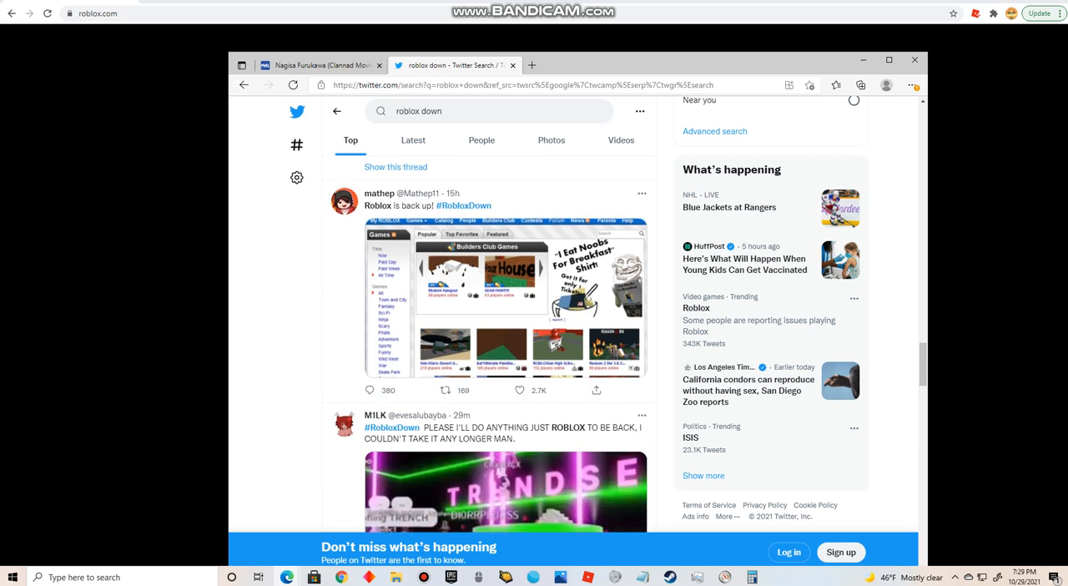
scroll("down", 3)
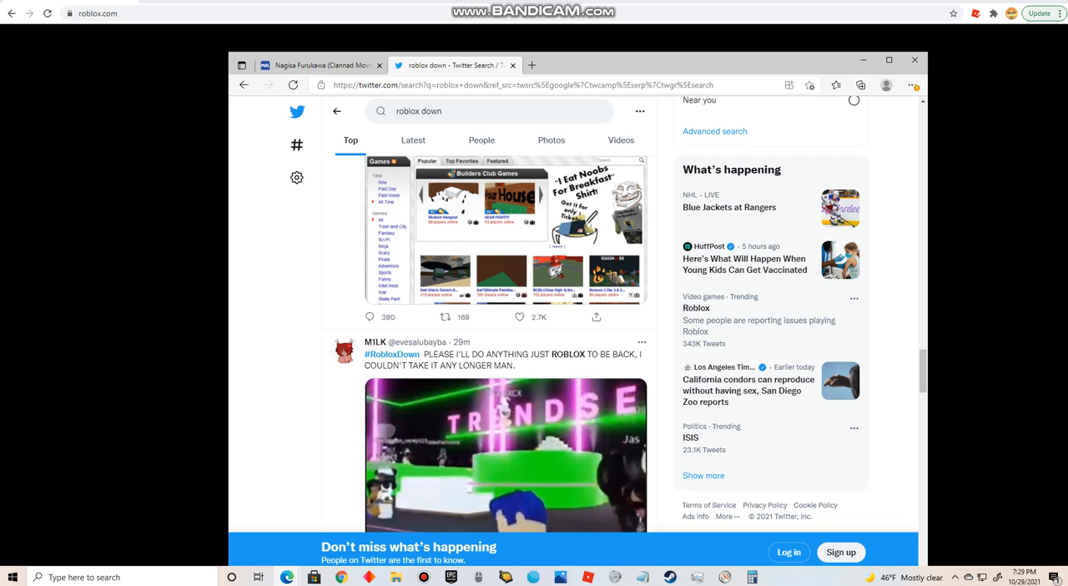
scroll("down", 3)
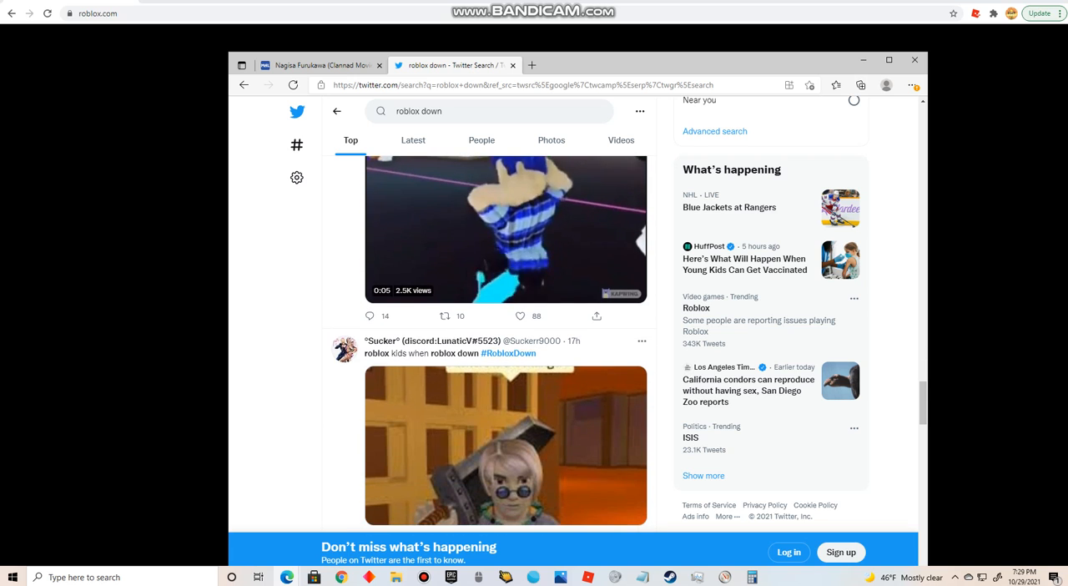
scroll("down", 3)
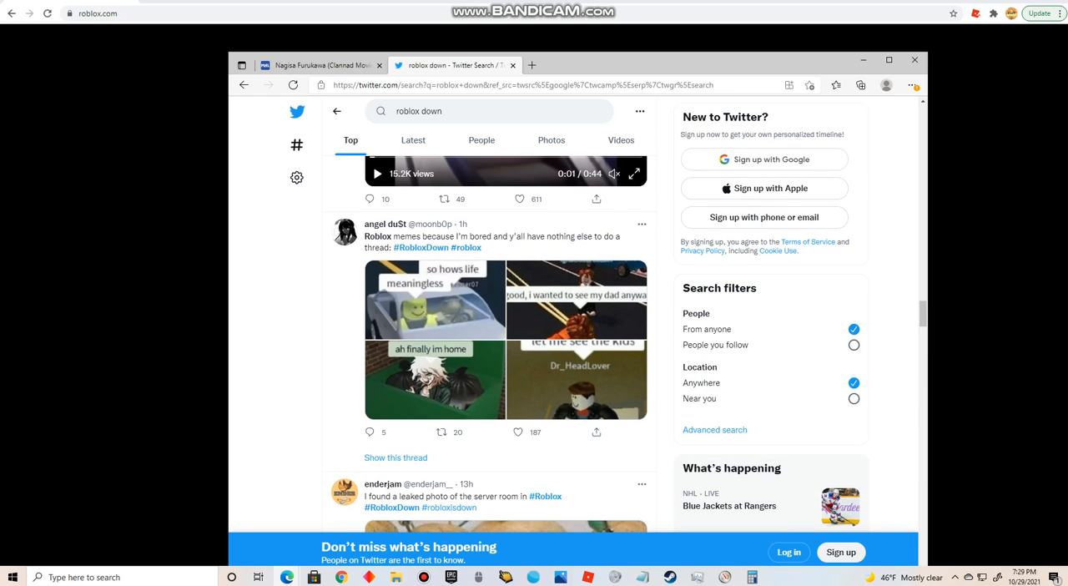
scroll("down", 3)
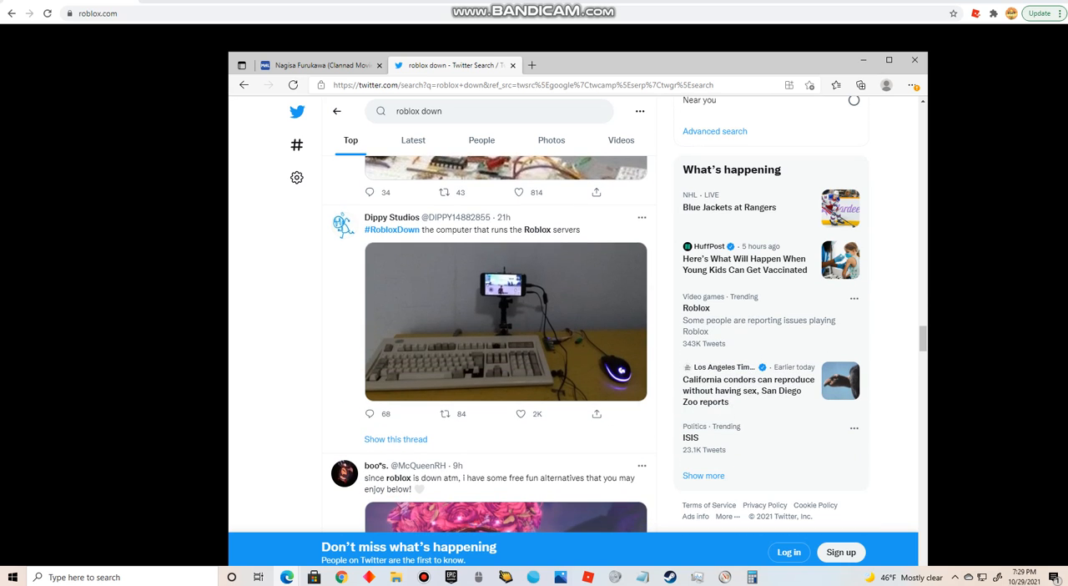
scroll("down", 3)
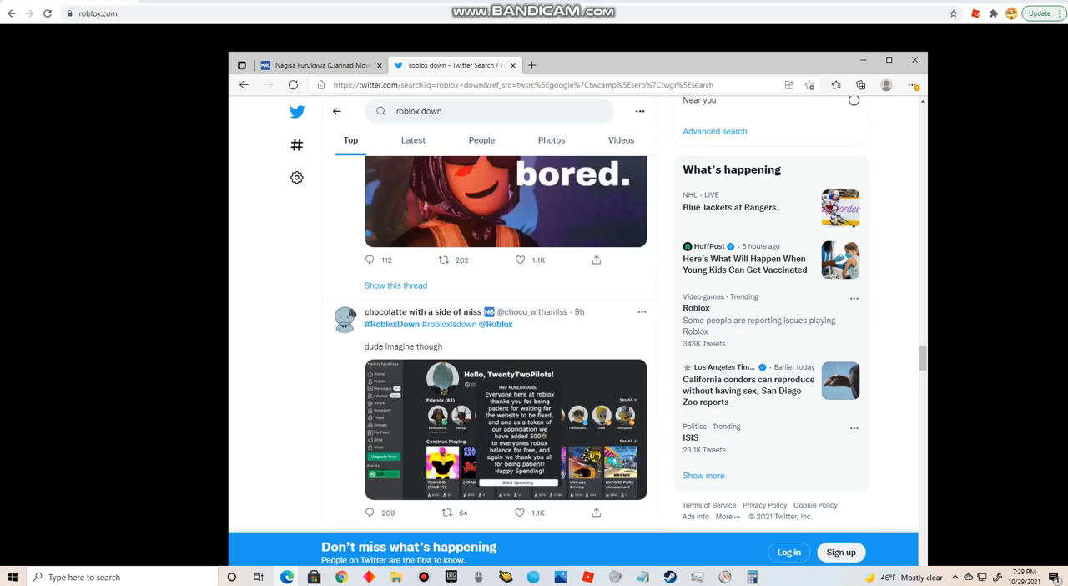
scroll("down", 3)
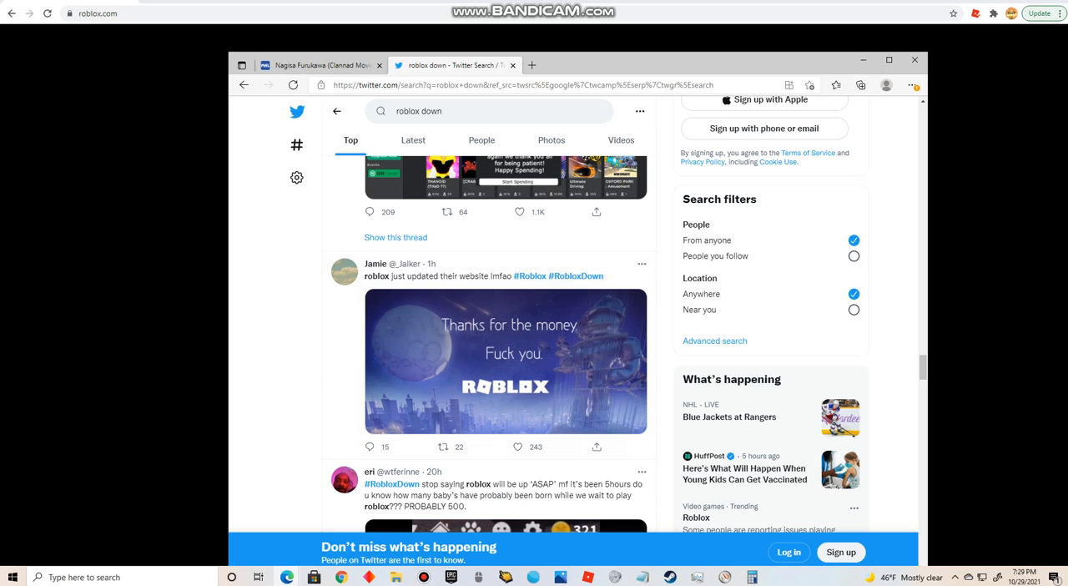
scroll("down", 3)
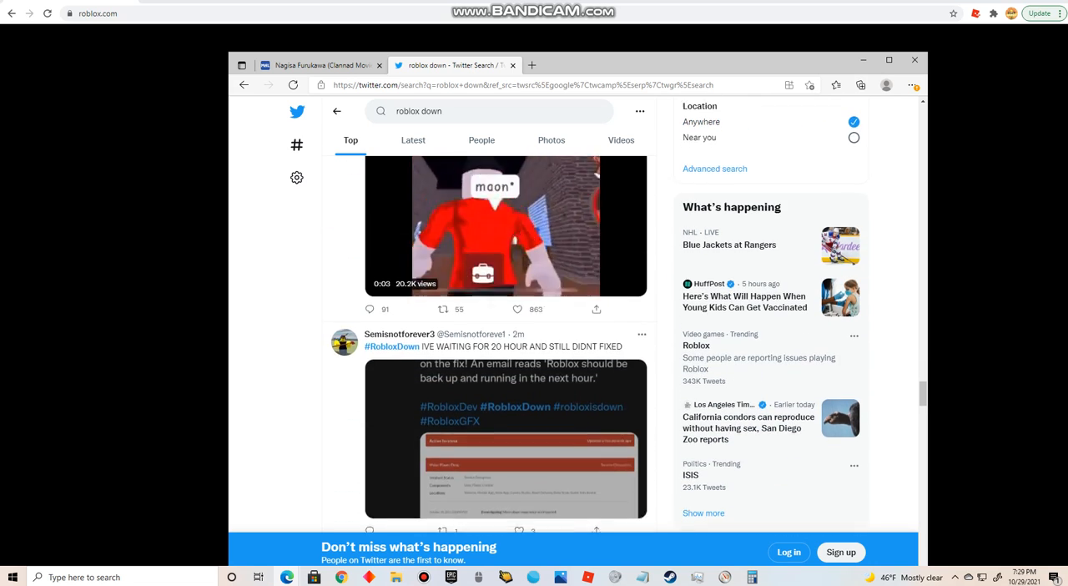
- Continue down the results to the potato server joke and the Roblox Status recovery tweet
scroll("down", 3)
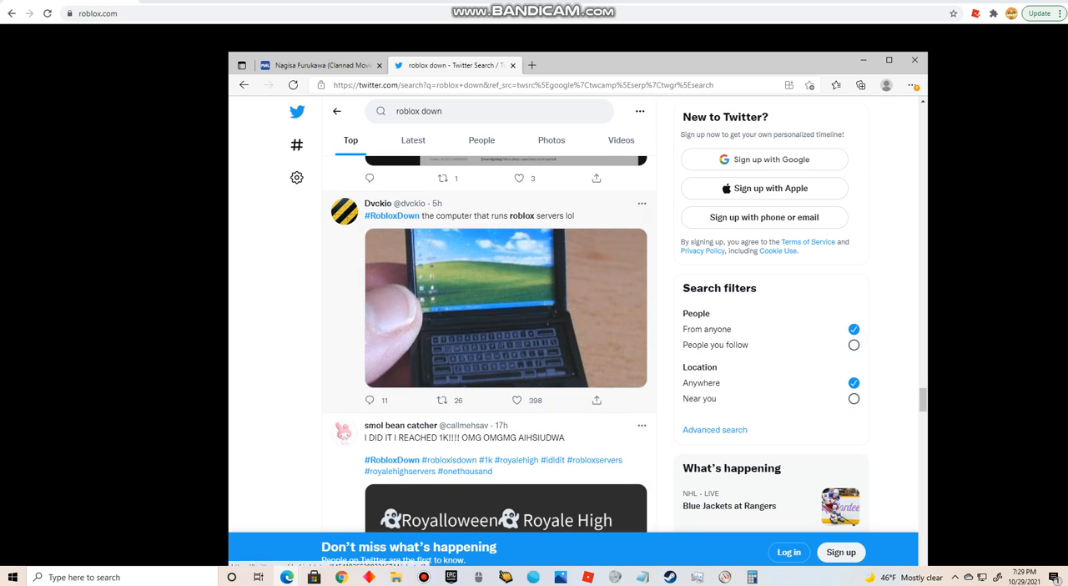
scroll("down", 3)
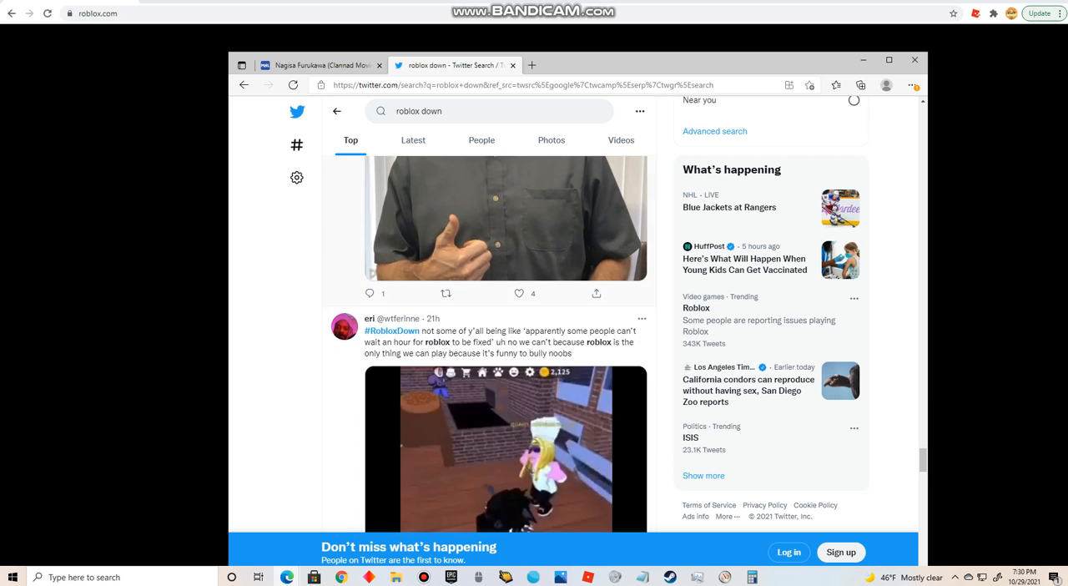
scroll("down", 3)
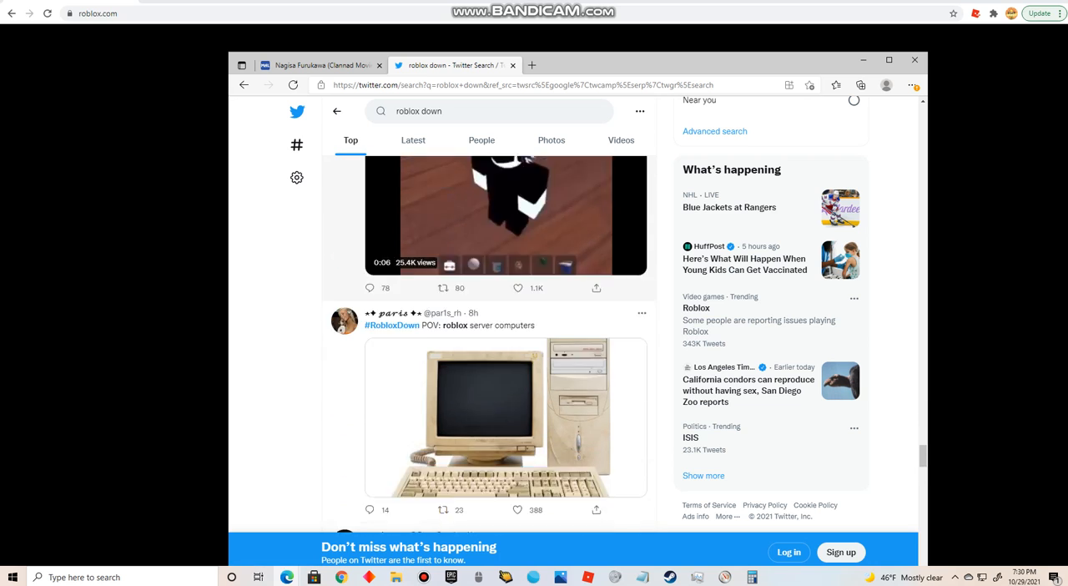
scroll("down", 3)
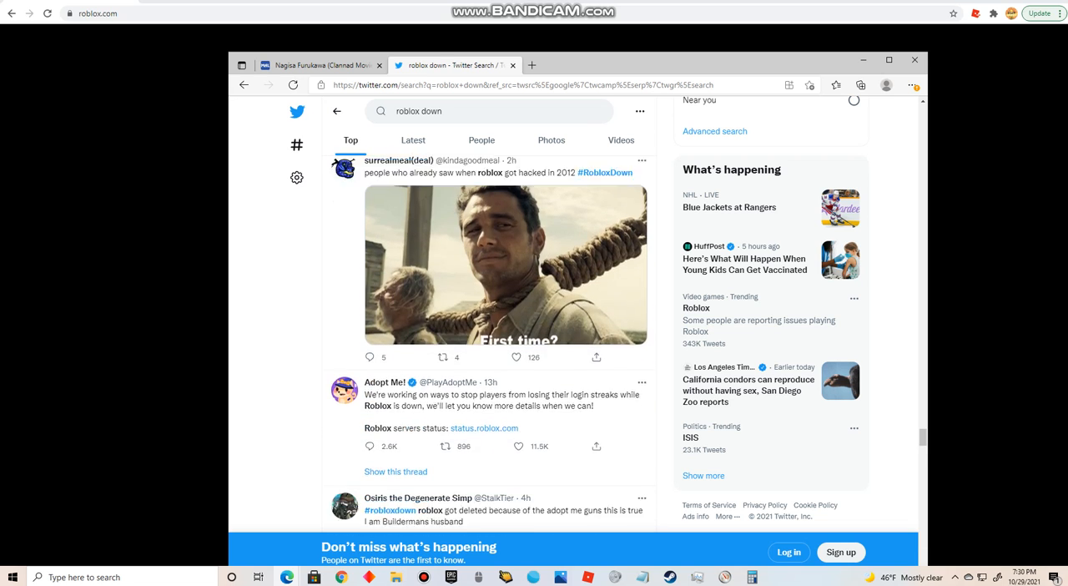
scroll("up", 3)
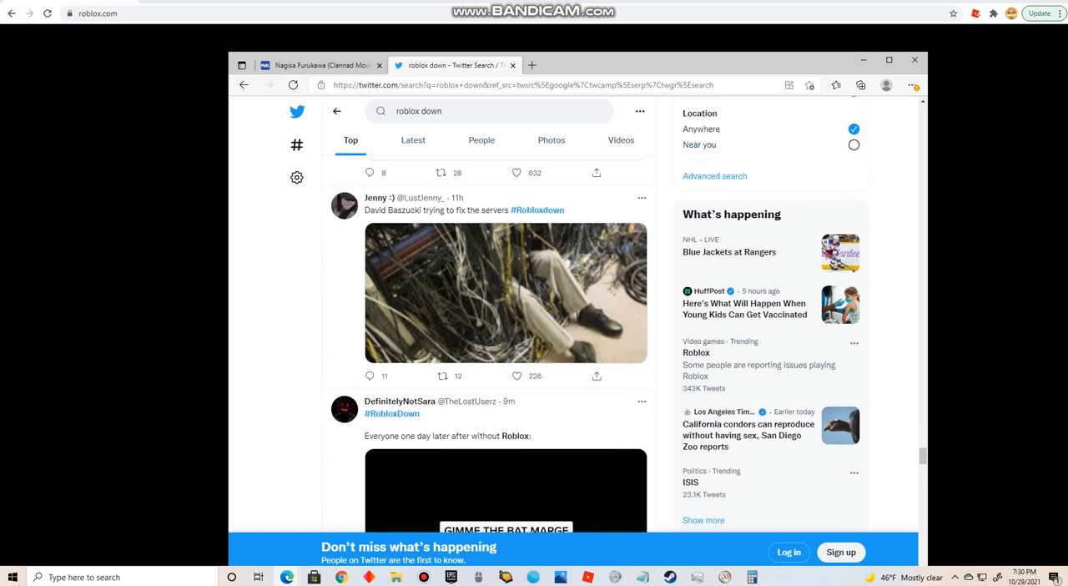
scroll("down", 3)
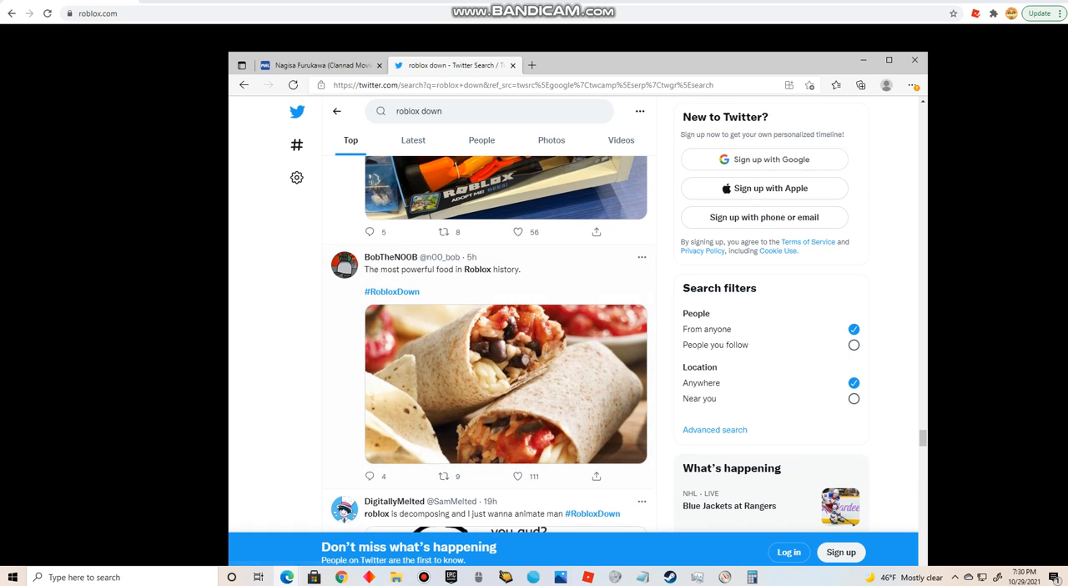
scroll("down", 3)
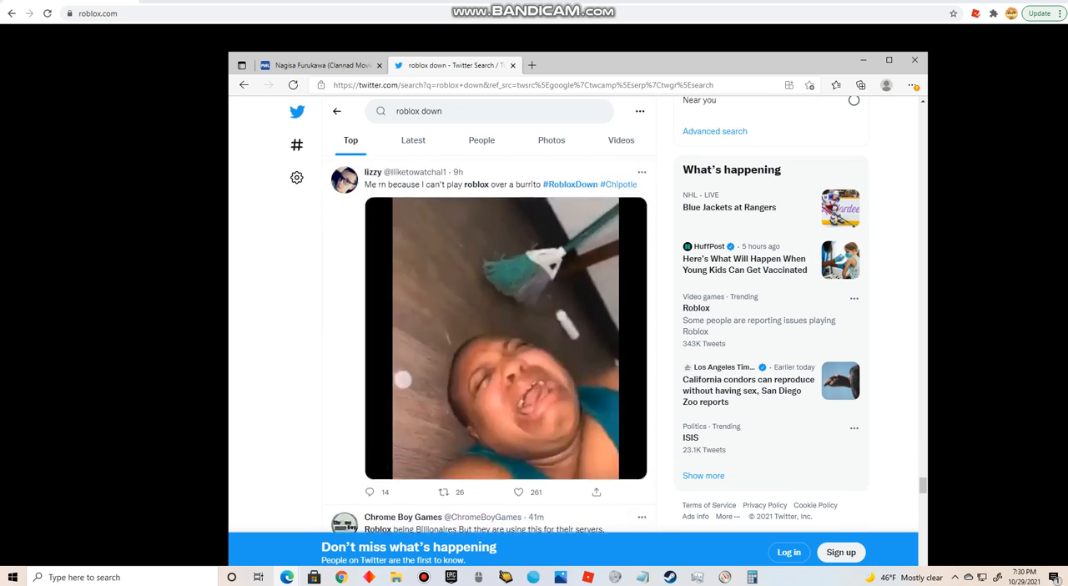
scroll("down", 3)
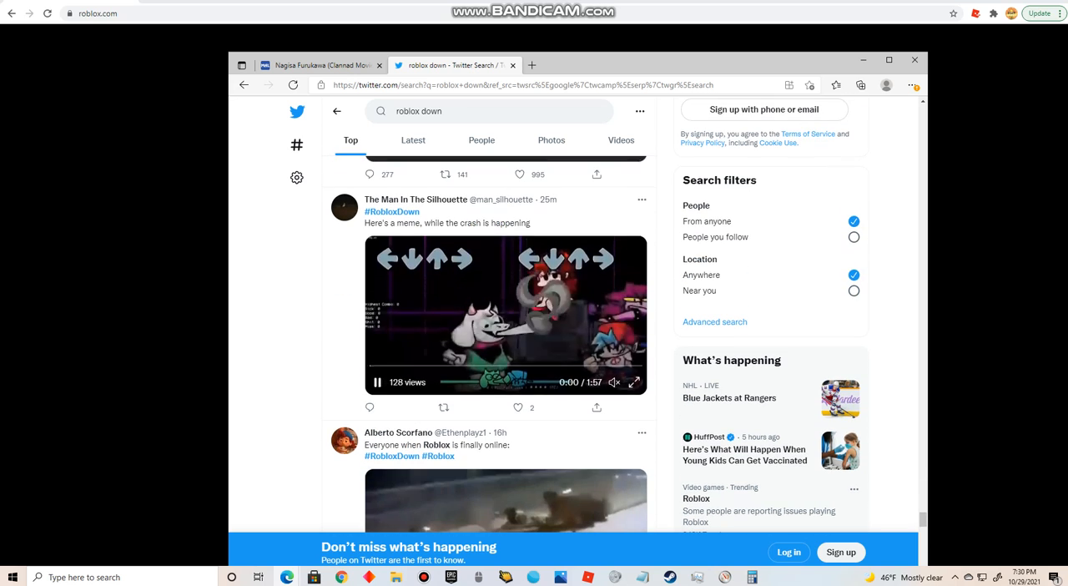
scroll("down", 3)
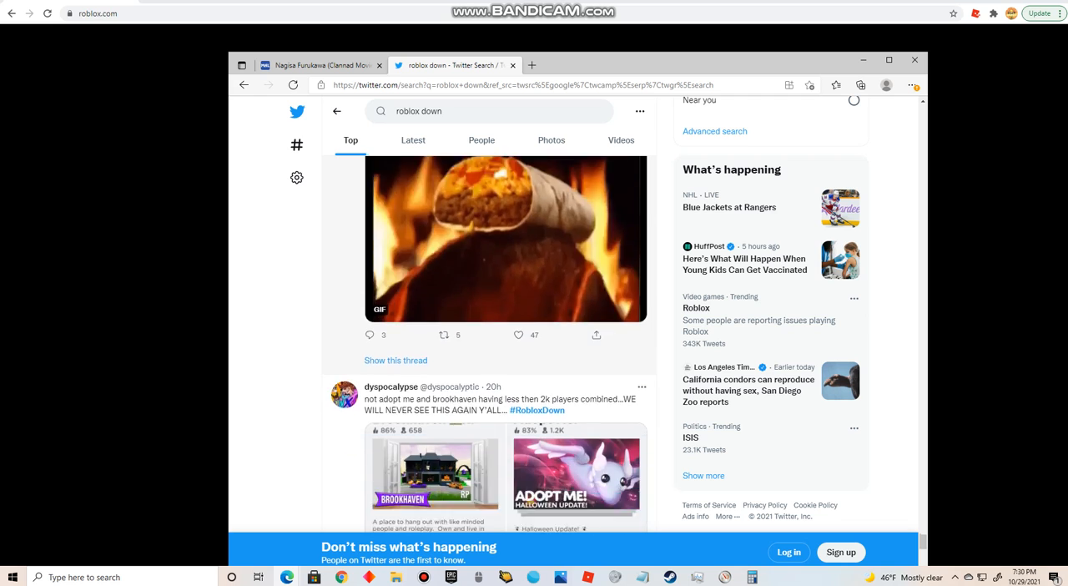
scroll("down", 3)
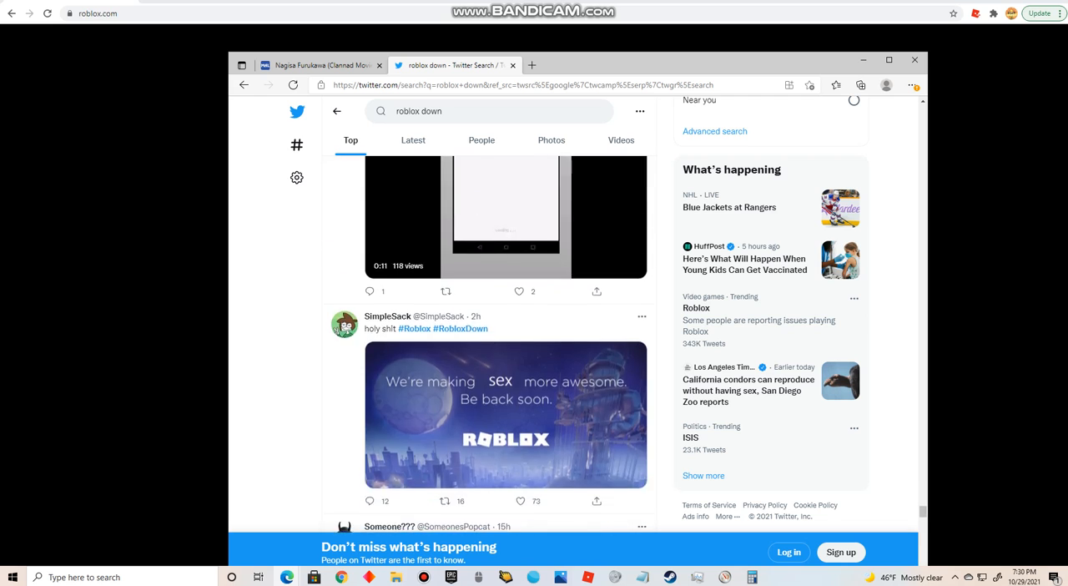
scroll("down", 3)
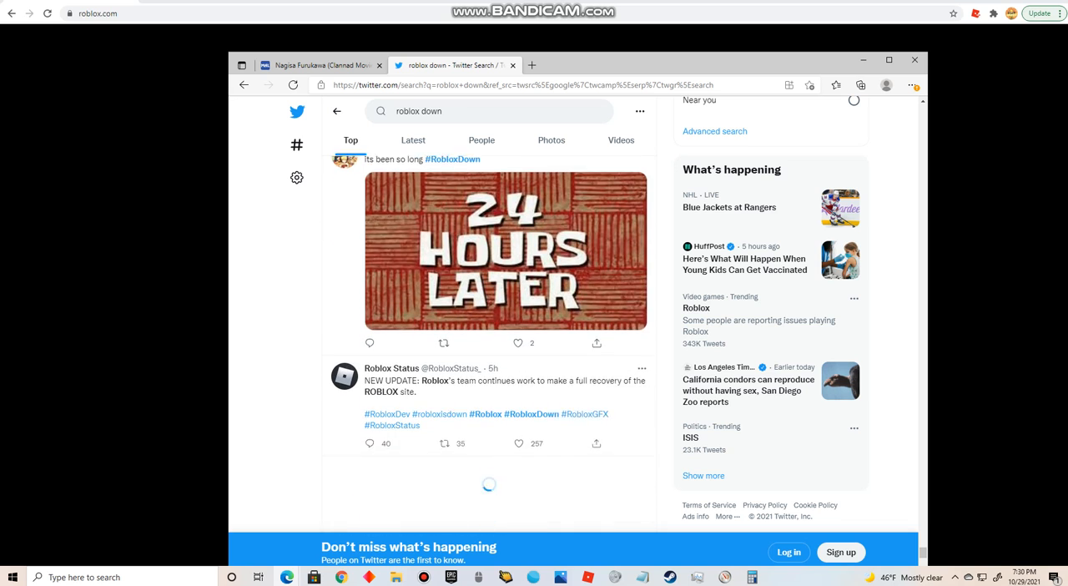
scroll("down", 3)
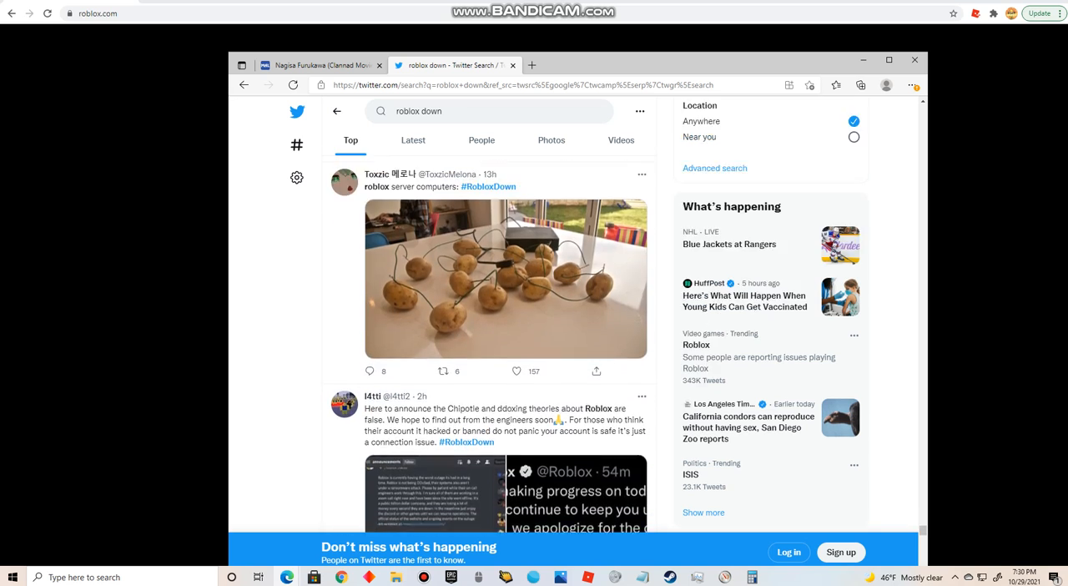
scroll("up", 3)
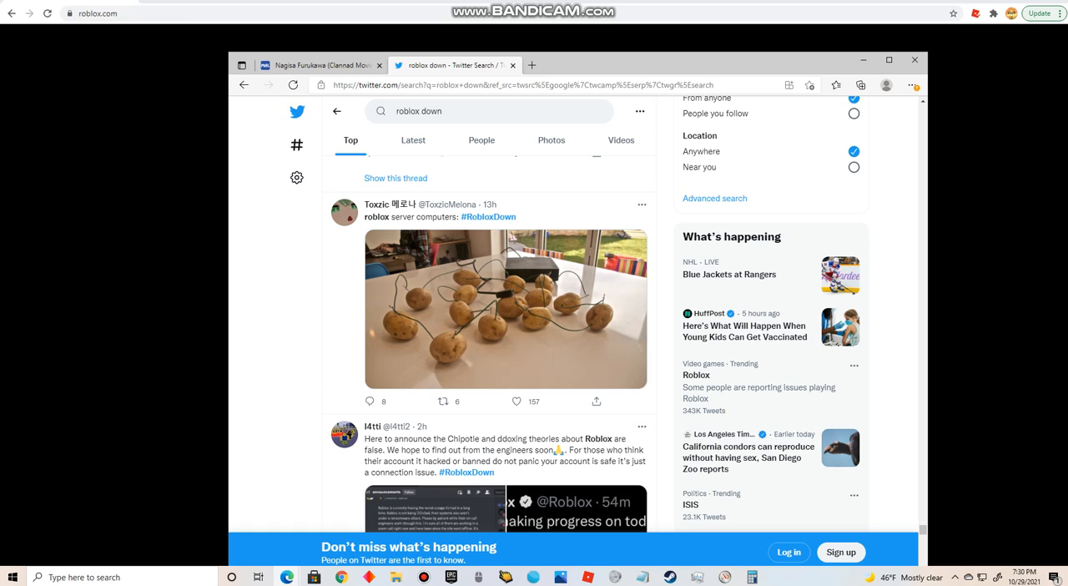
scroll("down", 3)
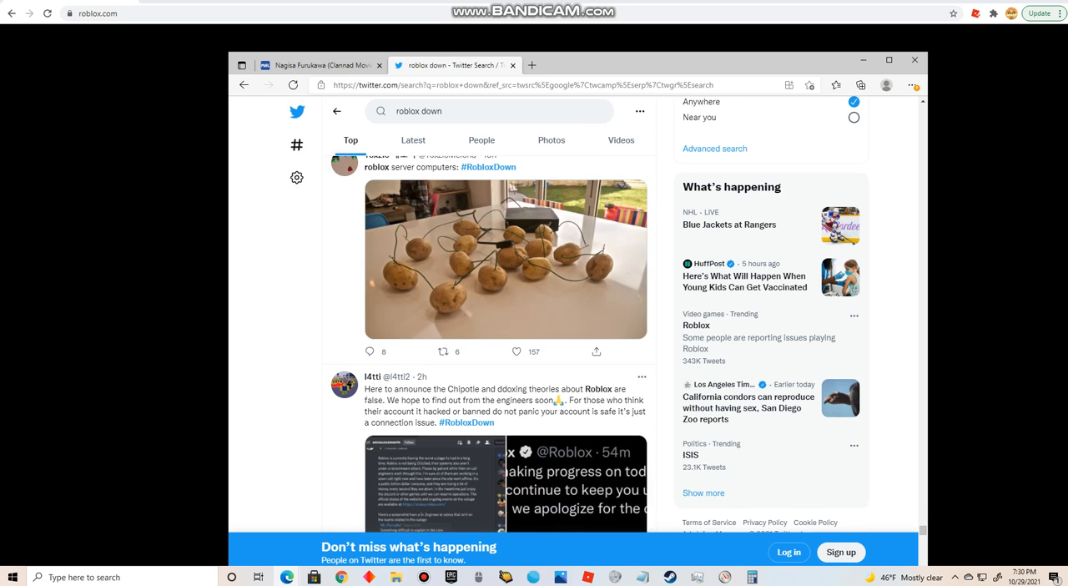
- Scroll further down the results past the Roblox Status outage update and cat GIF meme
scroll("down", 3)
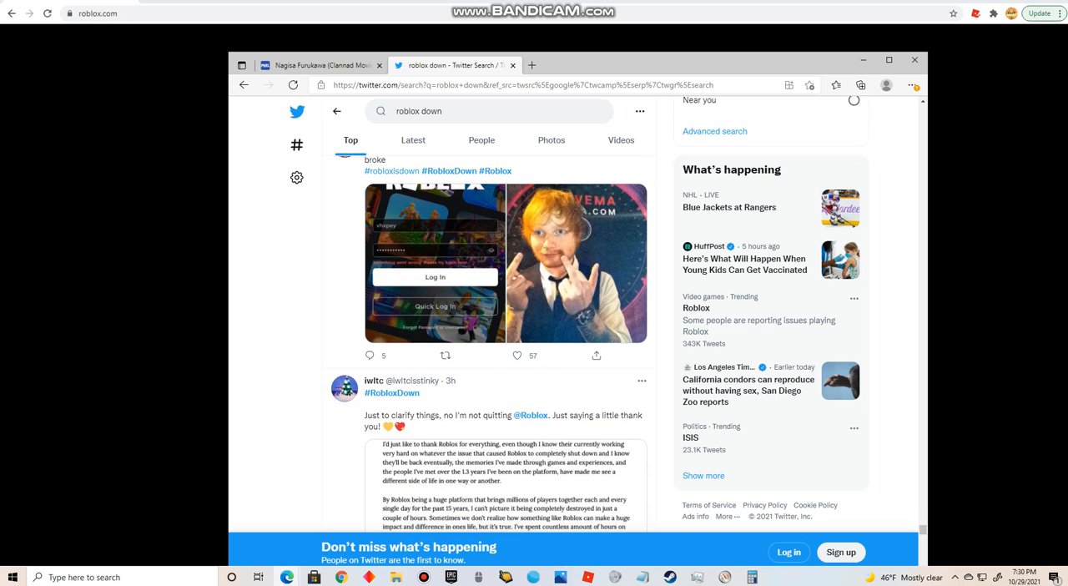
scroll("down", 3)
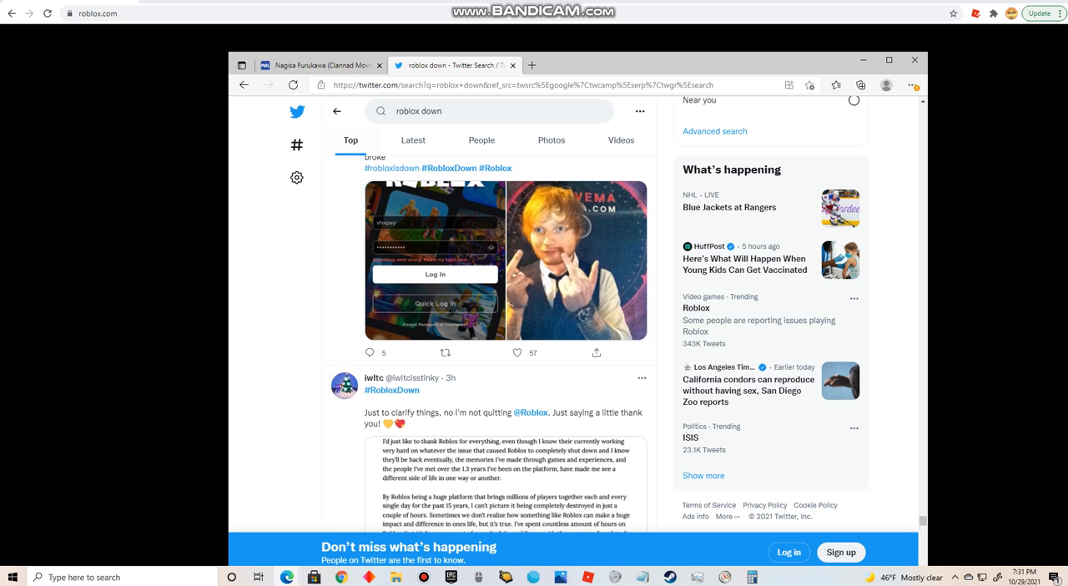
scroll("down", 3)
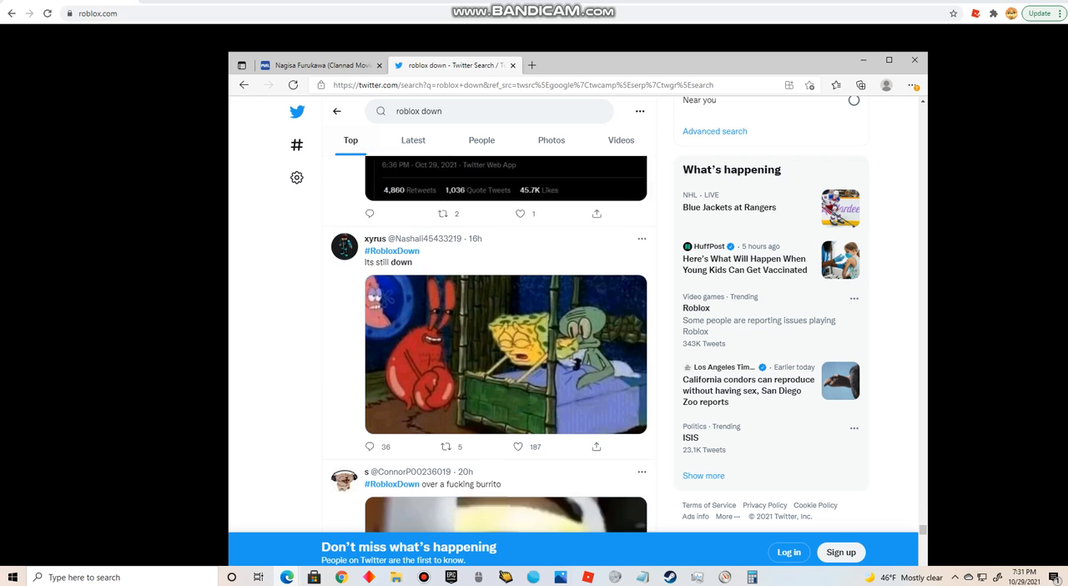
scroll("down", 3)
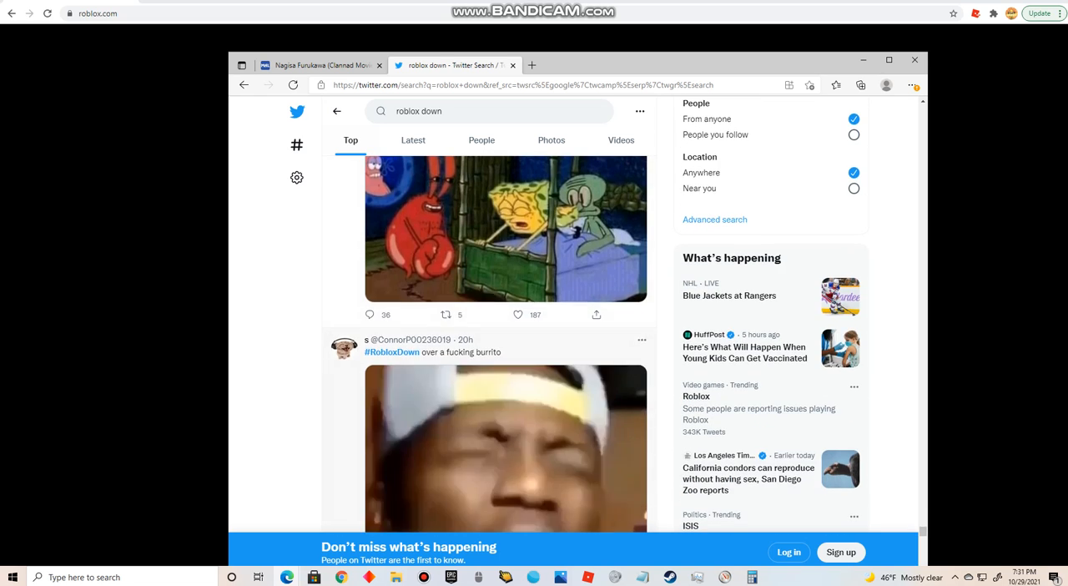
scroll("down", 3)
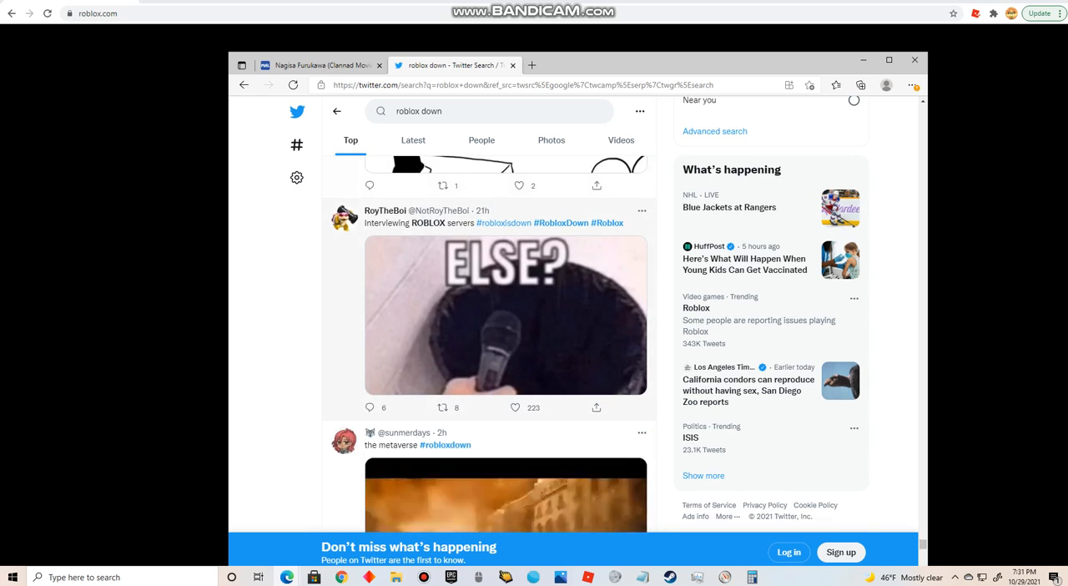
scroll("down", 3)
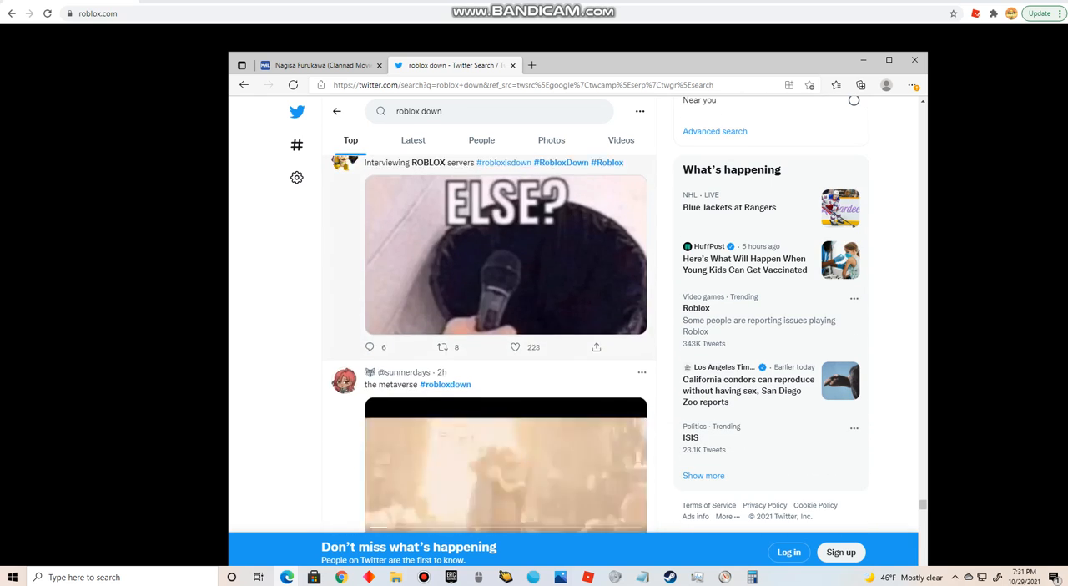
scroll("down", 3)
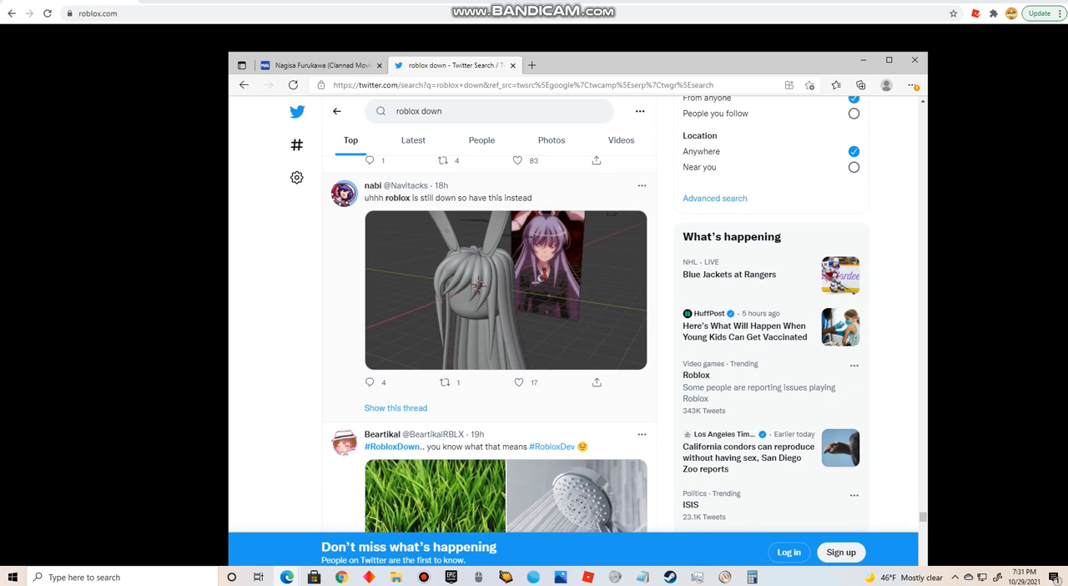
scroll("down", 3)
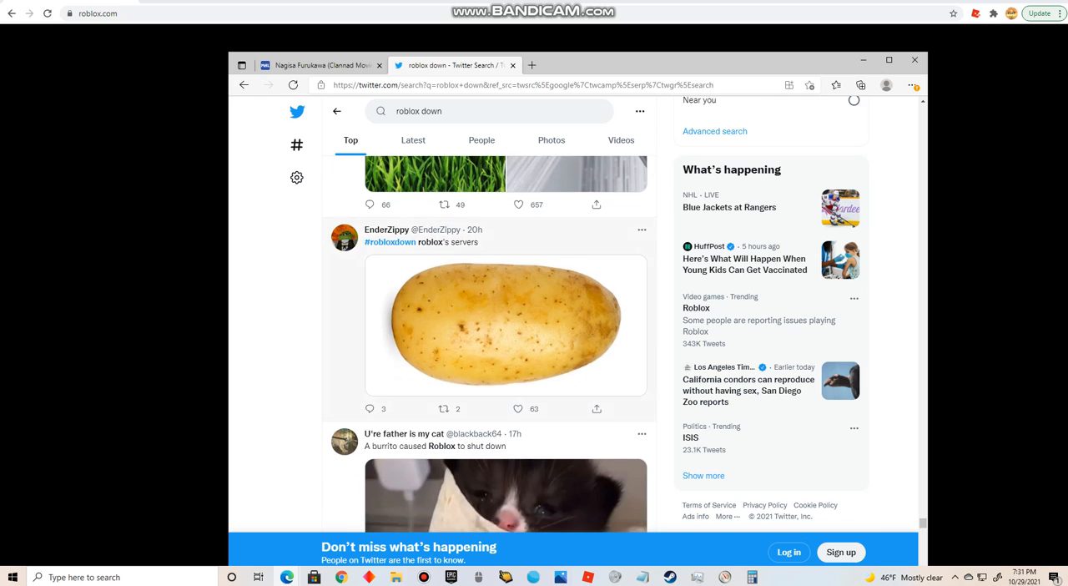
scroll("down", 3)
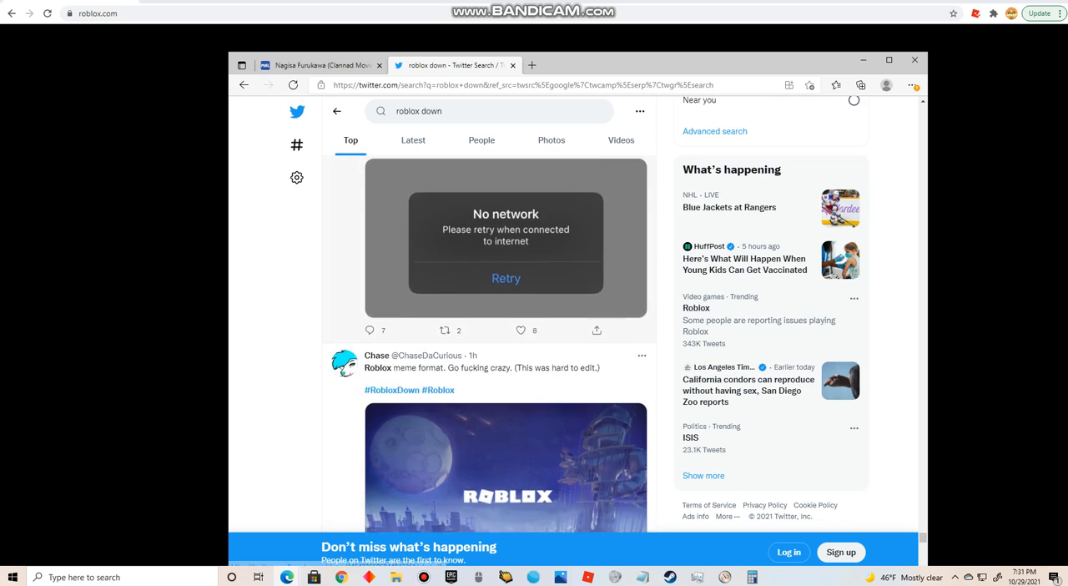
scroll("down", 3)
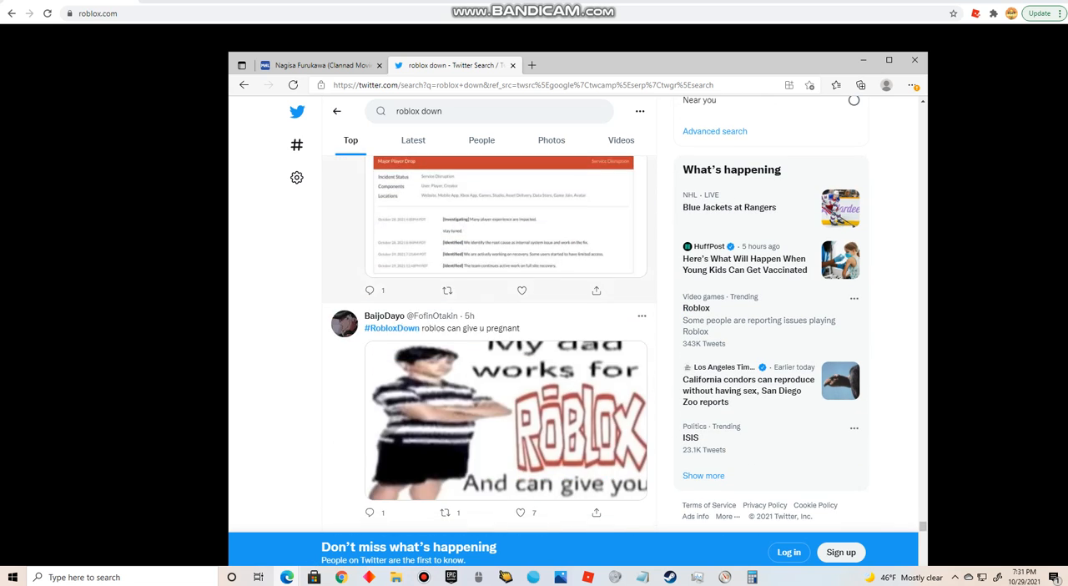
scroll("down", 3)
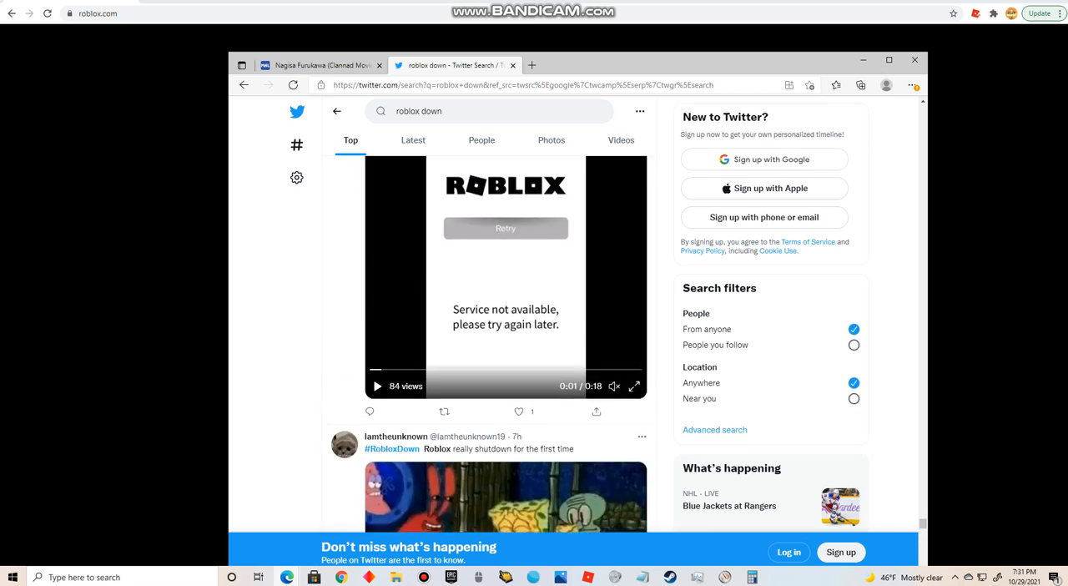
scroll("down", 3)
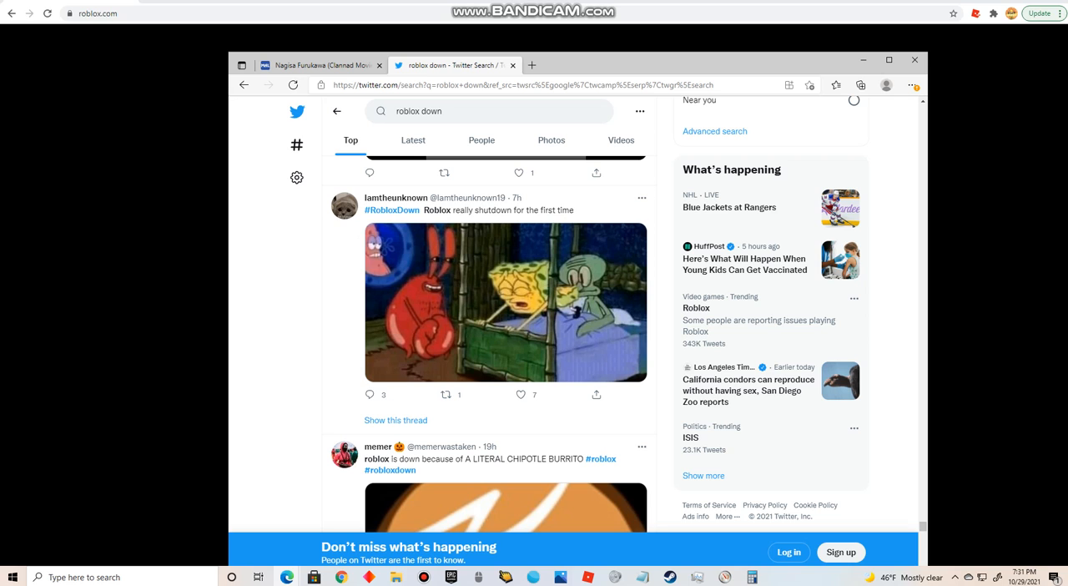
scroll("down", 3)
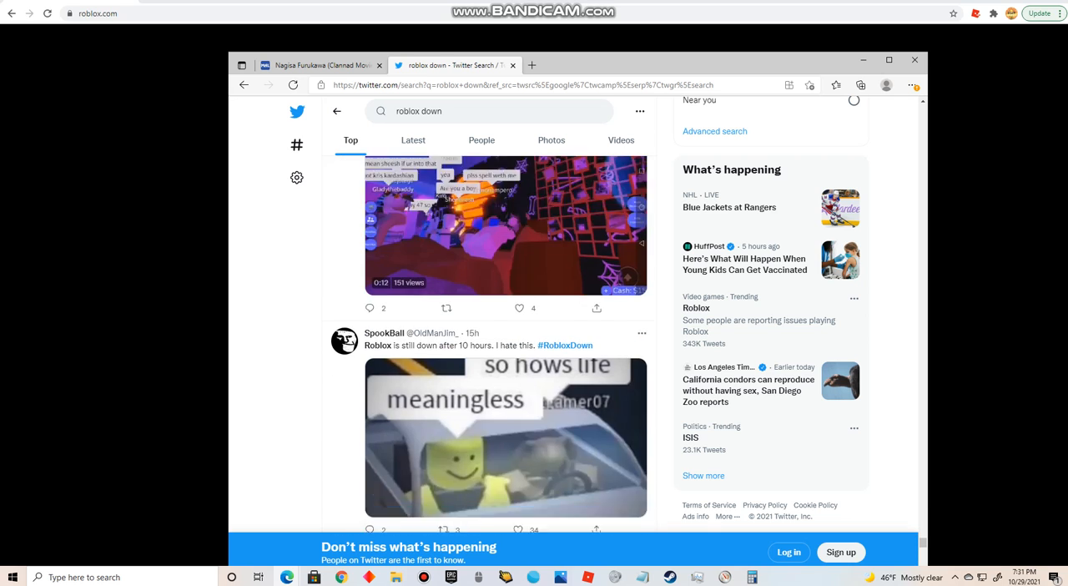
scroll("down", 3)
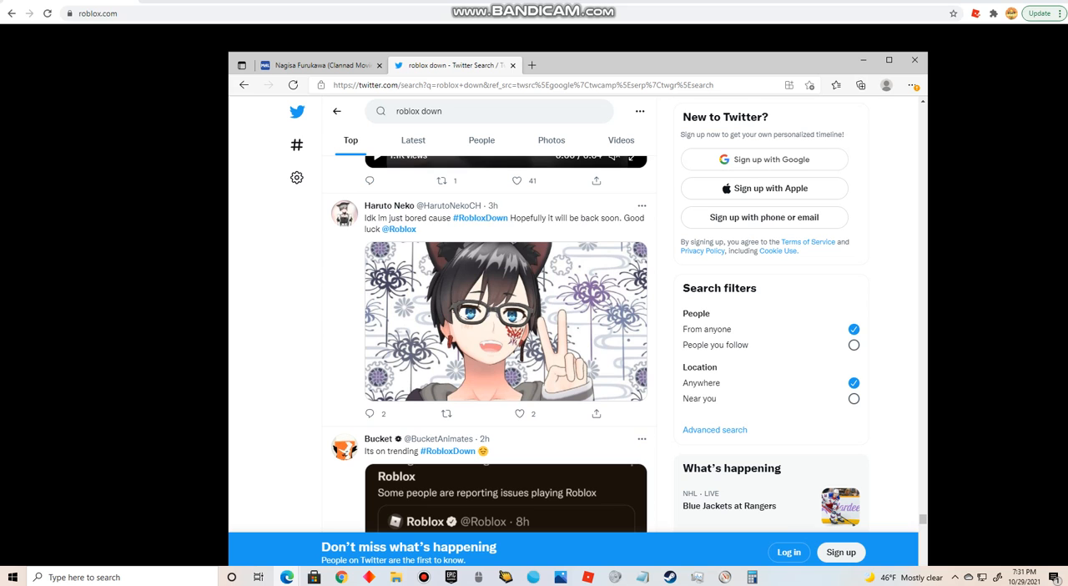
scroll("down", 3)
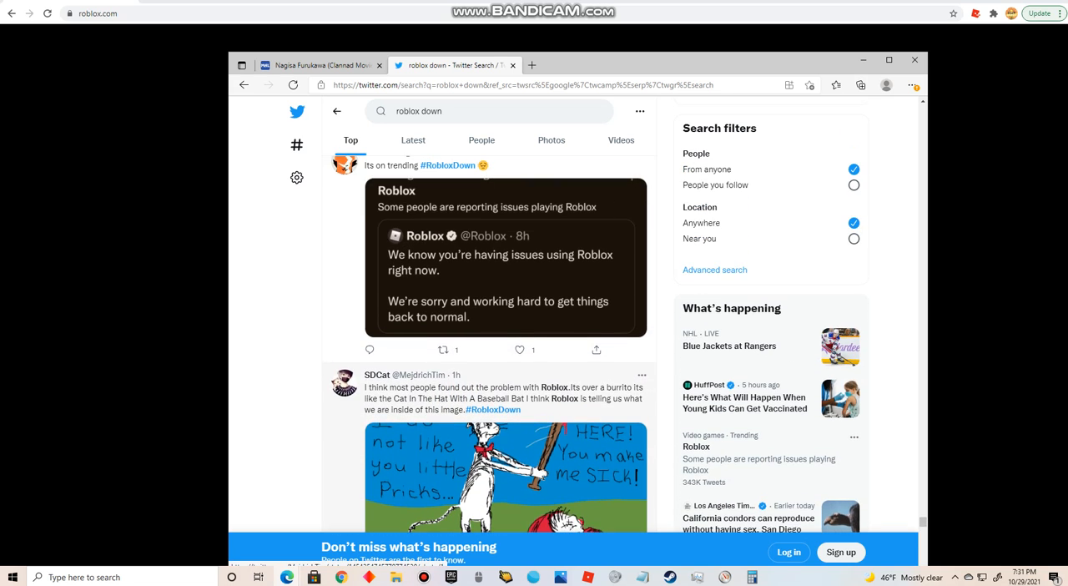
scroll("down", 3)
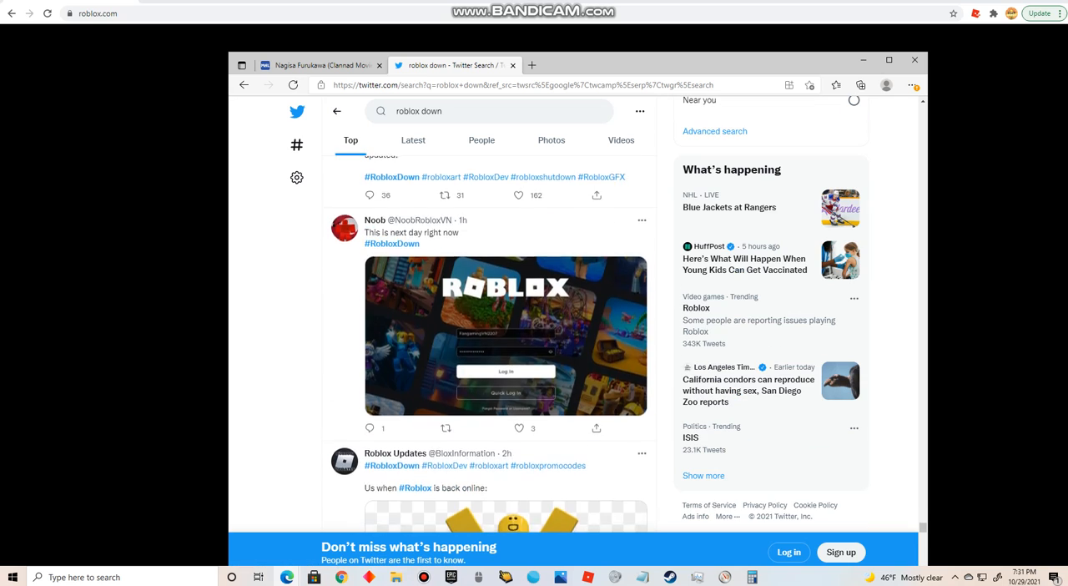
scroll("down", 3)
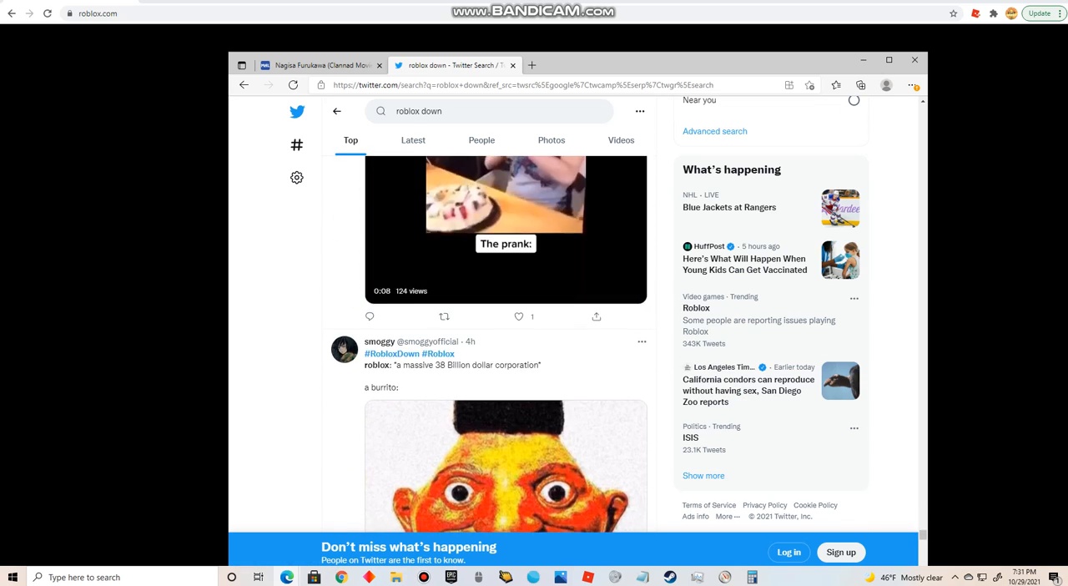
scroll("down", 3)
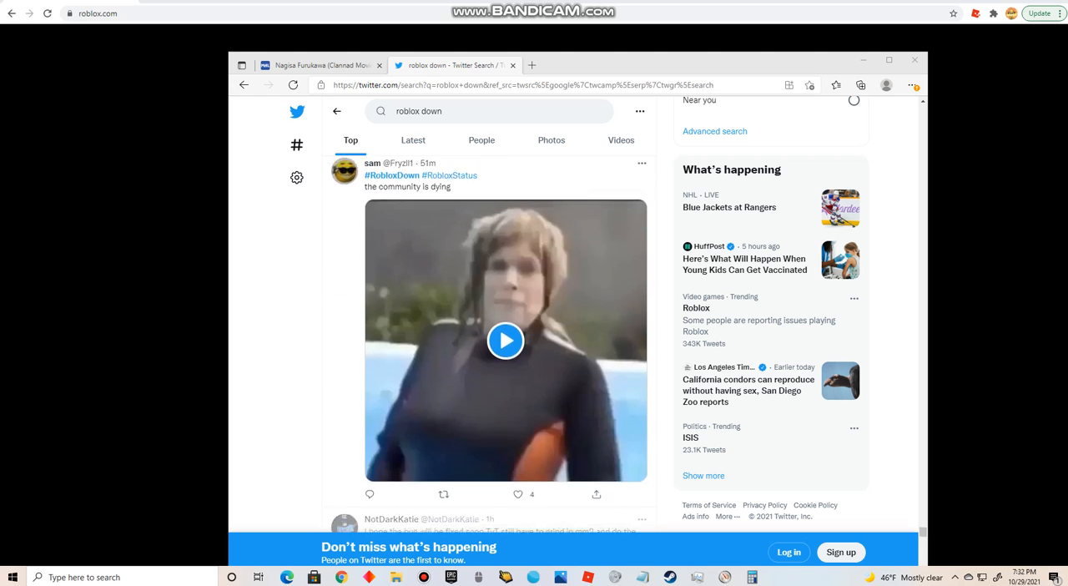
- Keep scrolling to the 'down for 3 weeks' tweet and the mobile-player meme
scroll("down", 3)
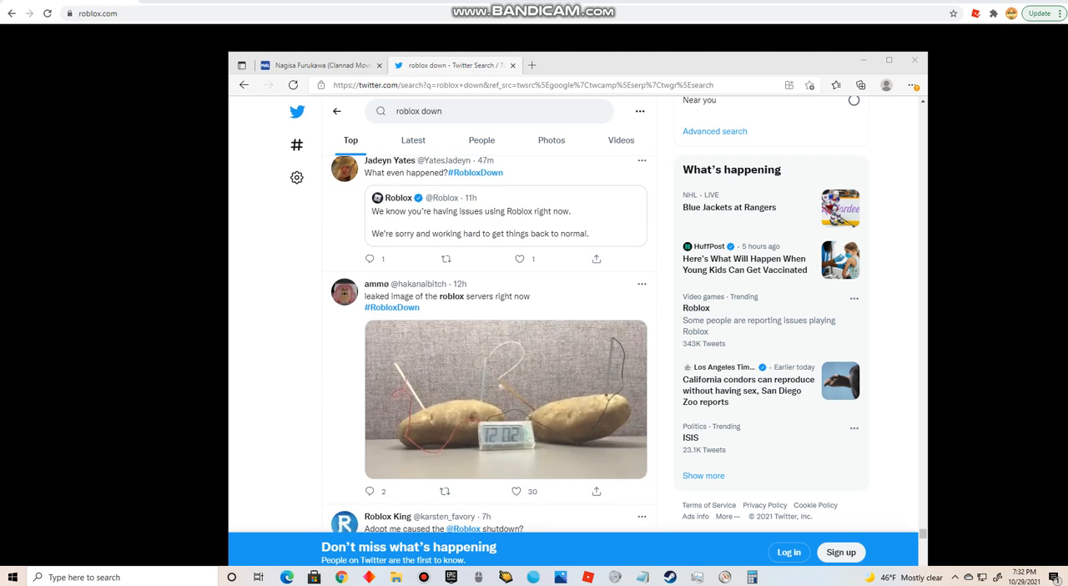
scroll("down", 3)
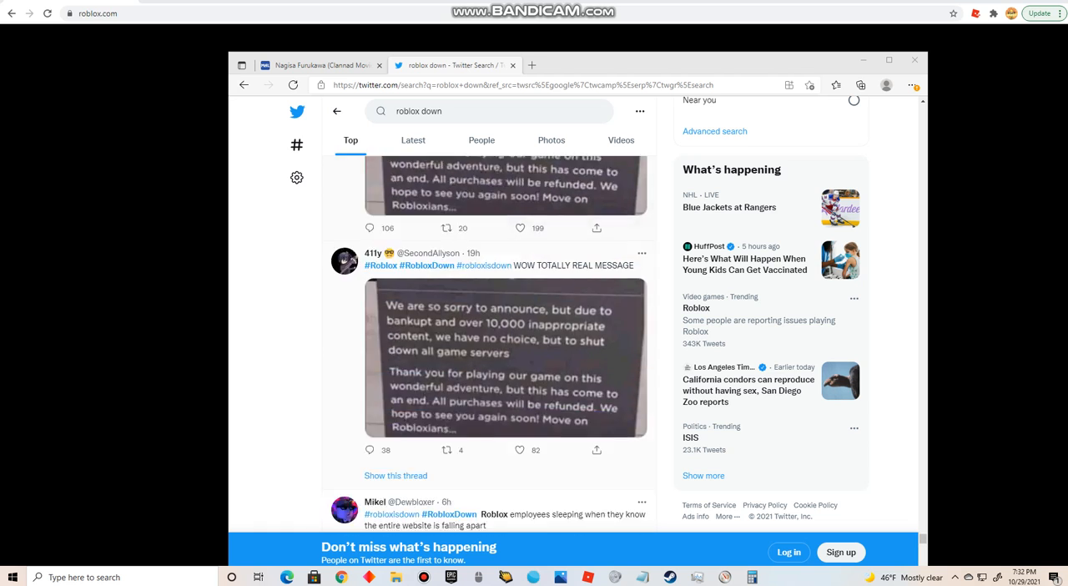
scroll("down", 3)
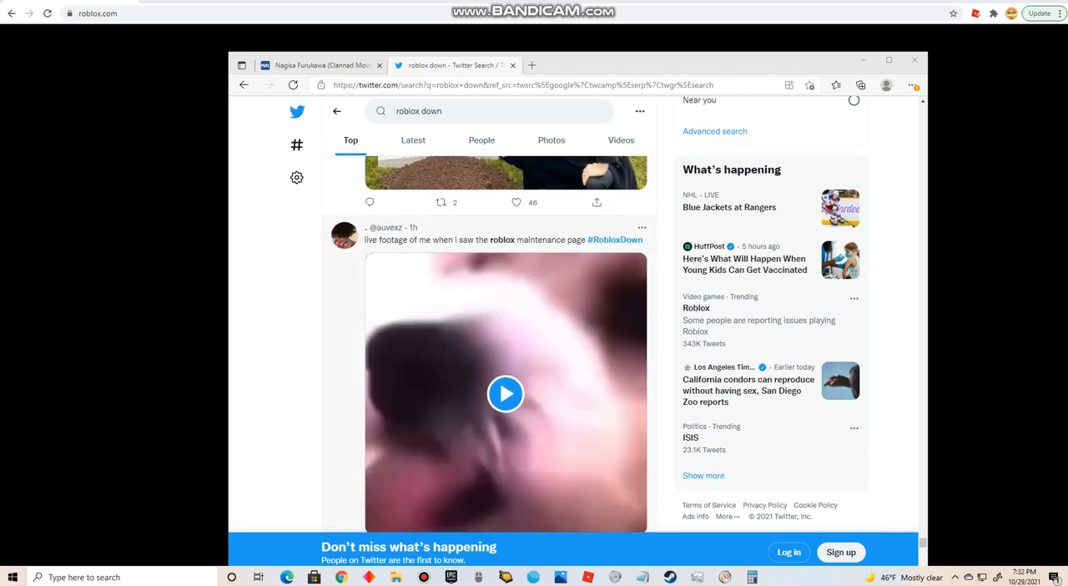
scroll("up", 3)
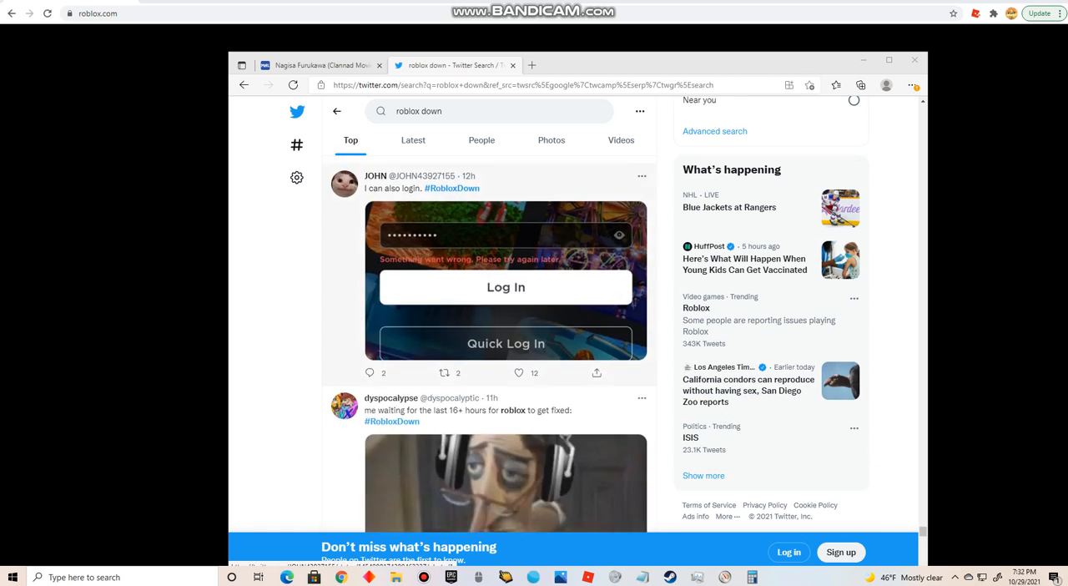
scroll("down", 3)
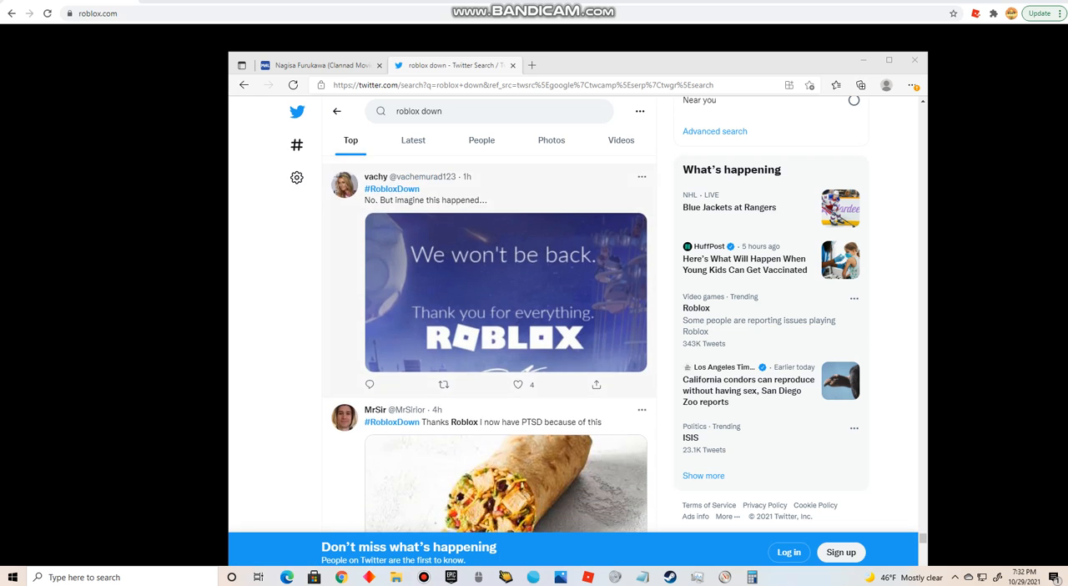
scroll("down", 3)
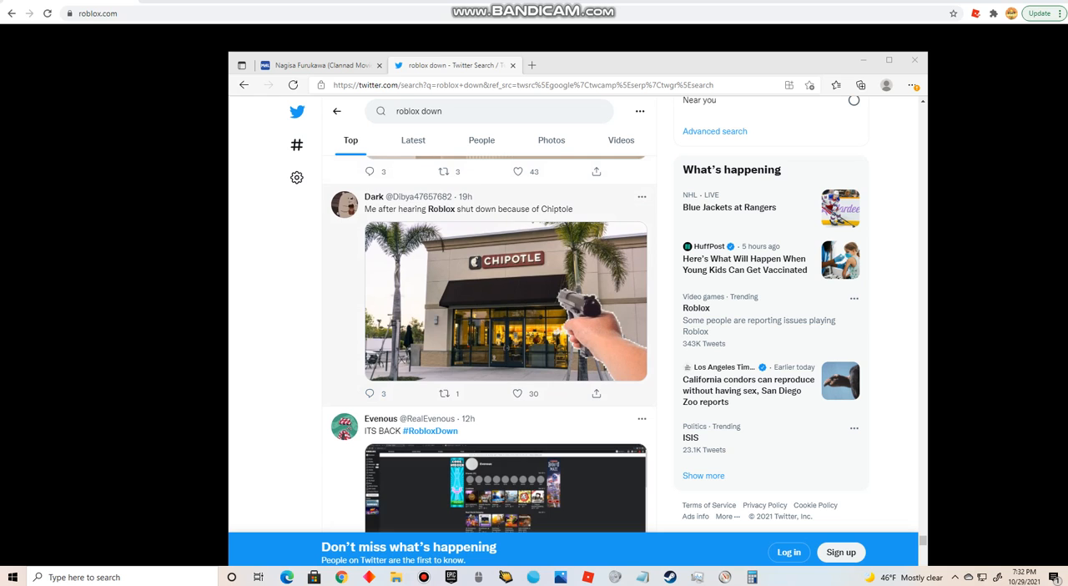
scroll("down", 3)
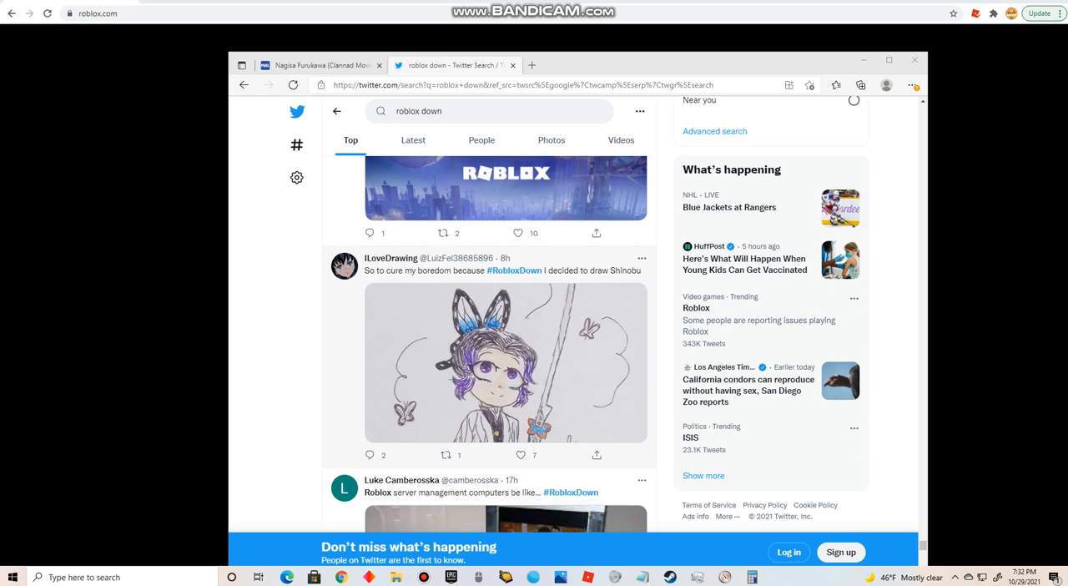
scroll("down", 3)
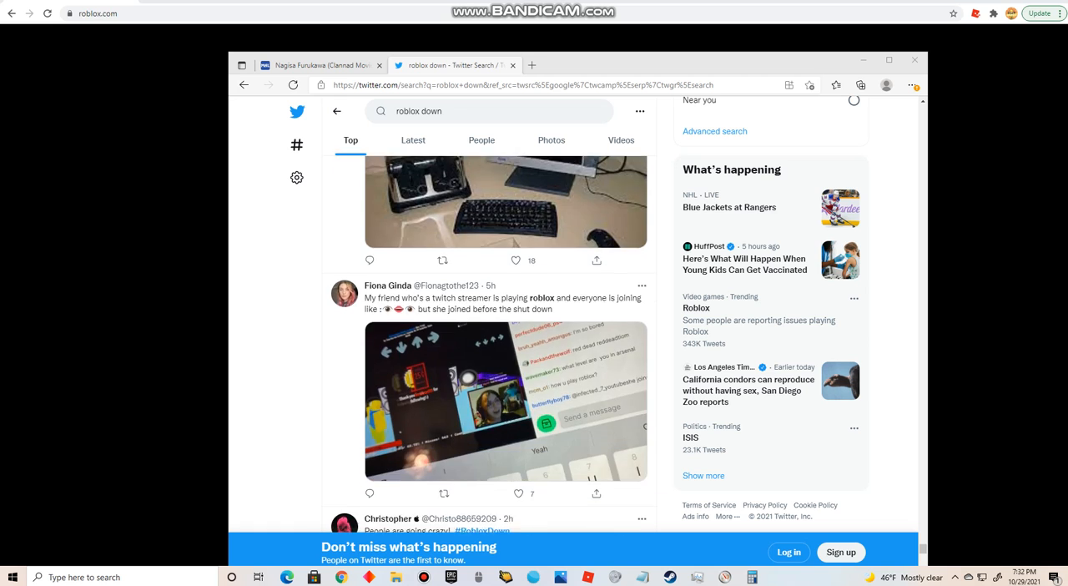
scroll("down", 3)
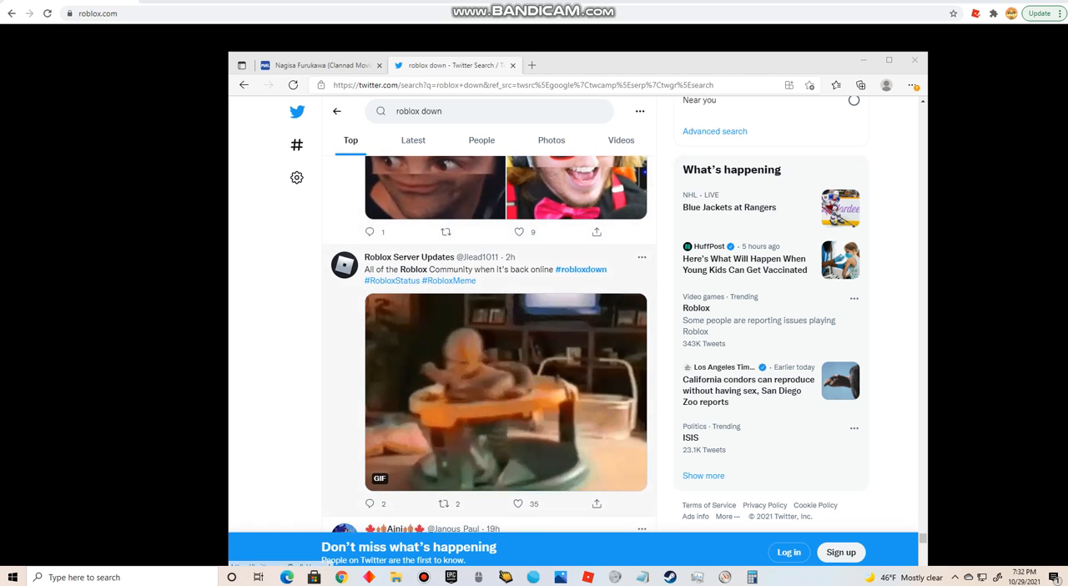
scroll("down", 3)
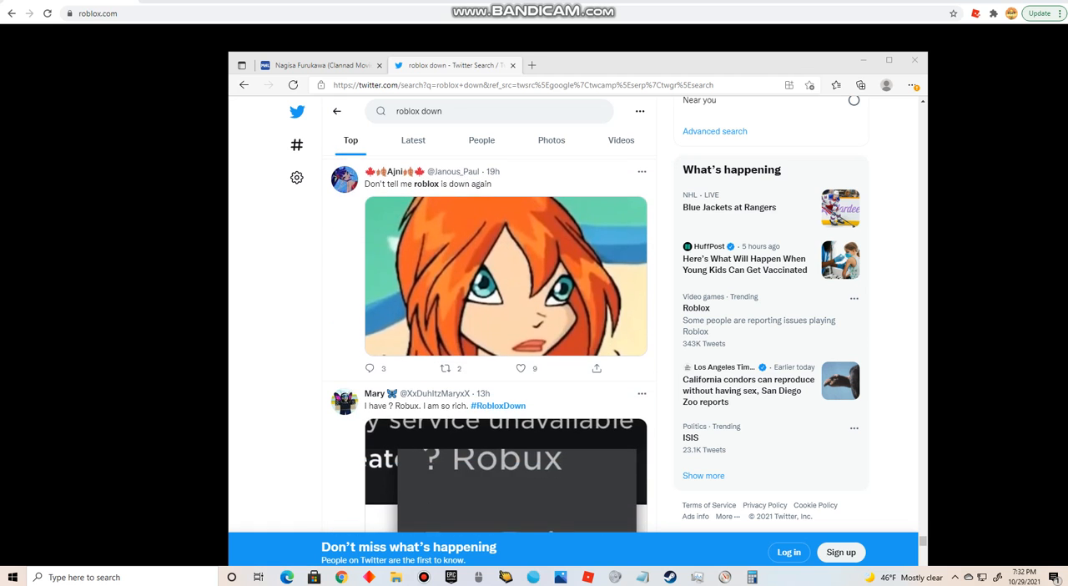
scroll("down", 3)
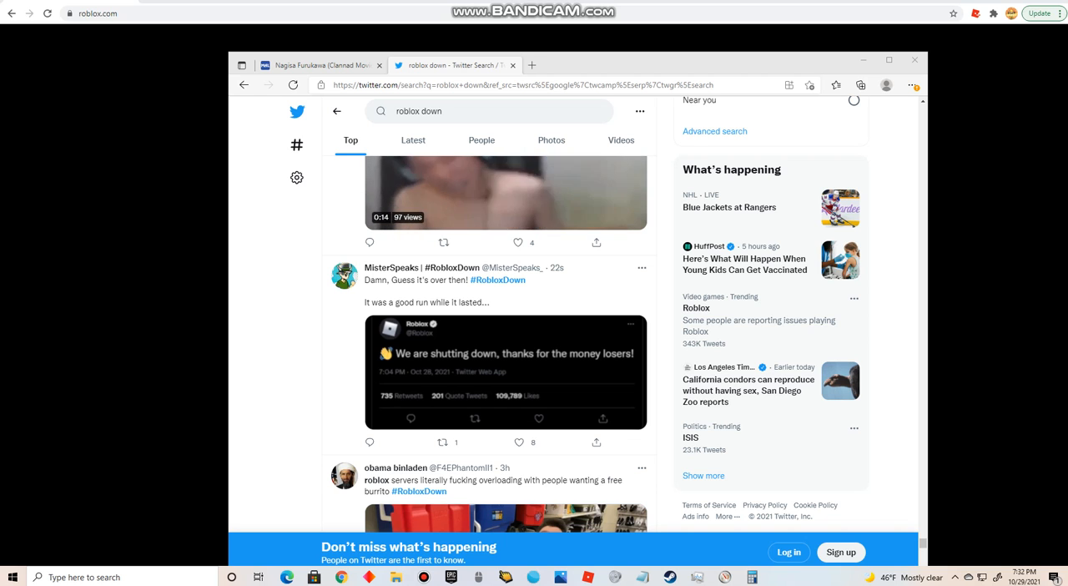
scroll("down", 3)
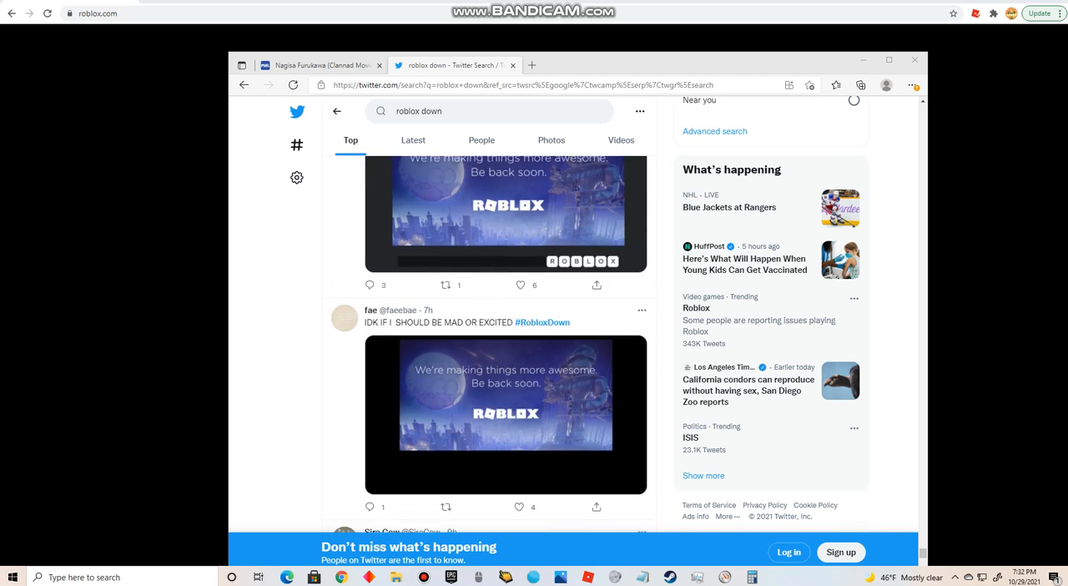
scroll("down", 3)
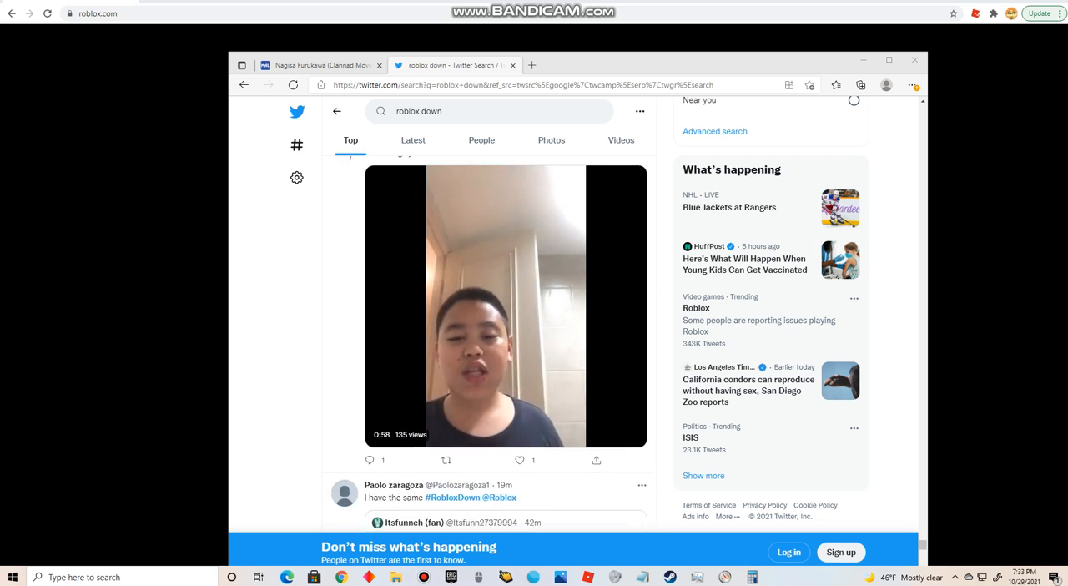
scroll("down", 3)
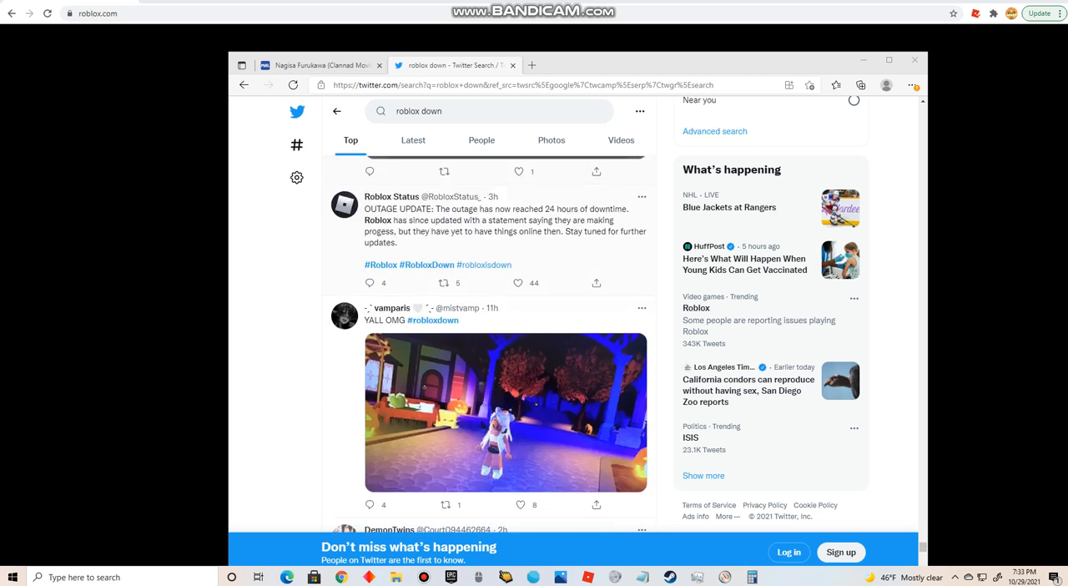
scroll("down", 3)
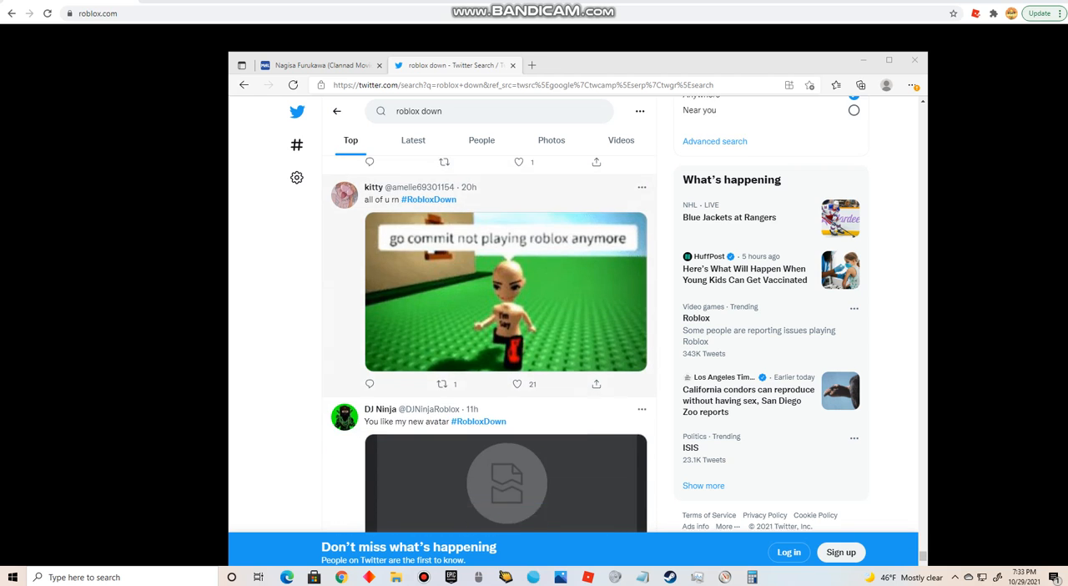
scroll("down", 3)
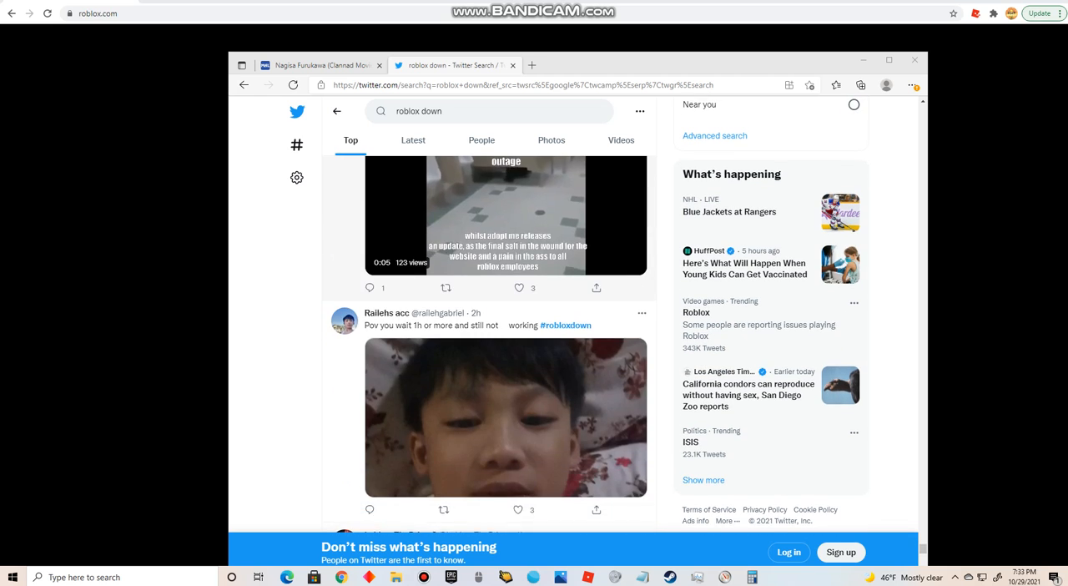
scroll("down", 3)
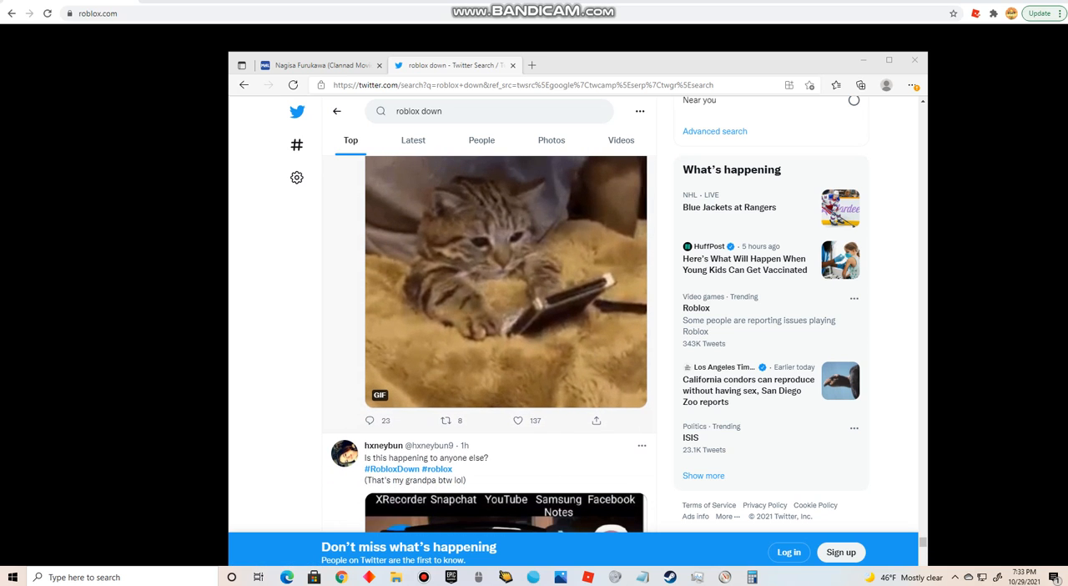
scroll("down", 3)
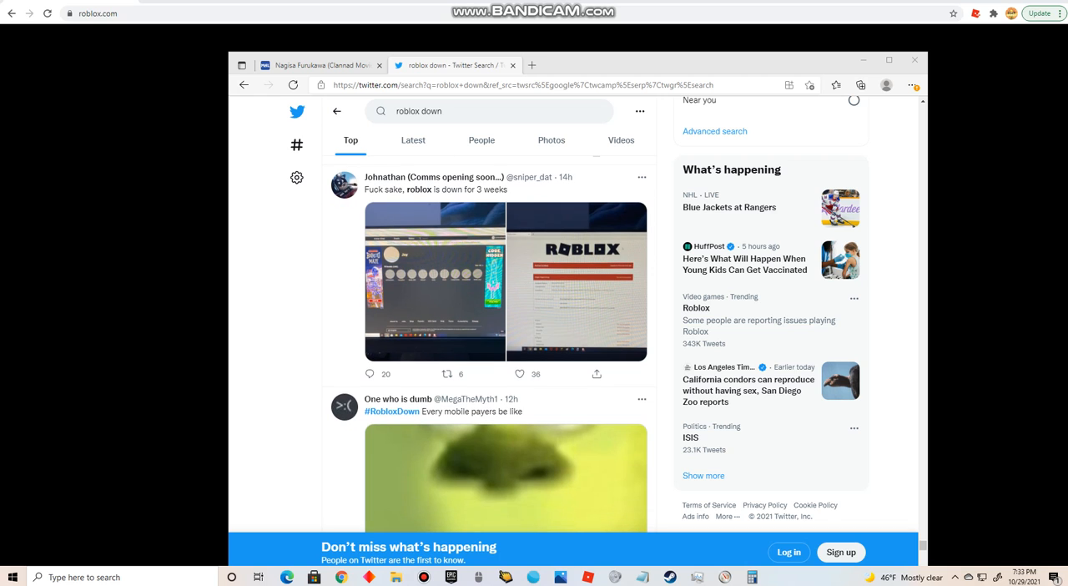
scroll("down", 3)
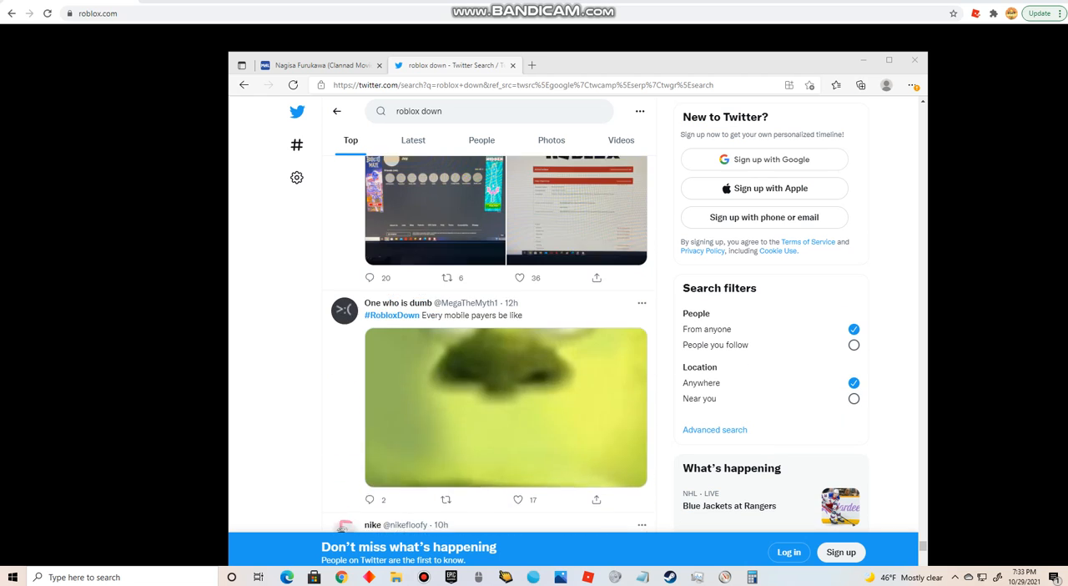
- Scroll on past the 'dead Imagination' logo meme to the 'Y'all good without roblox?' tweet
scroll("up", 3)
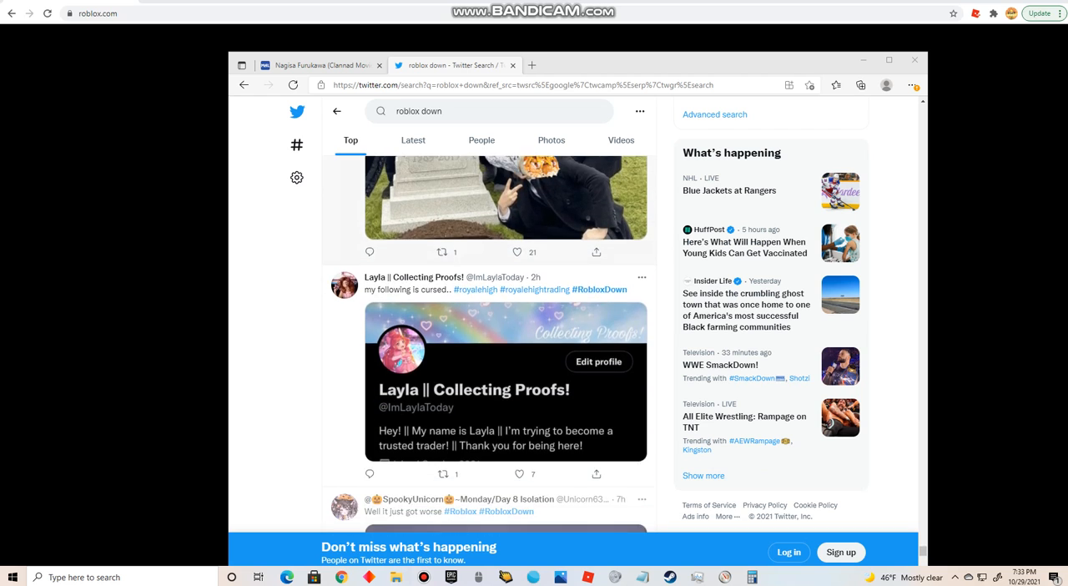
scroll("down", 3)
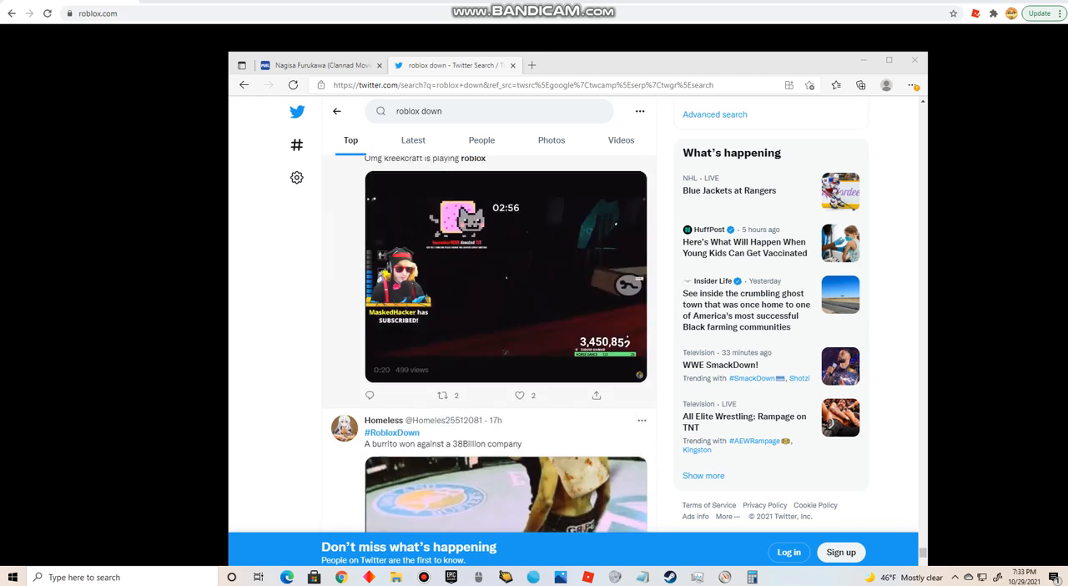
scroll("down", 3)
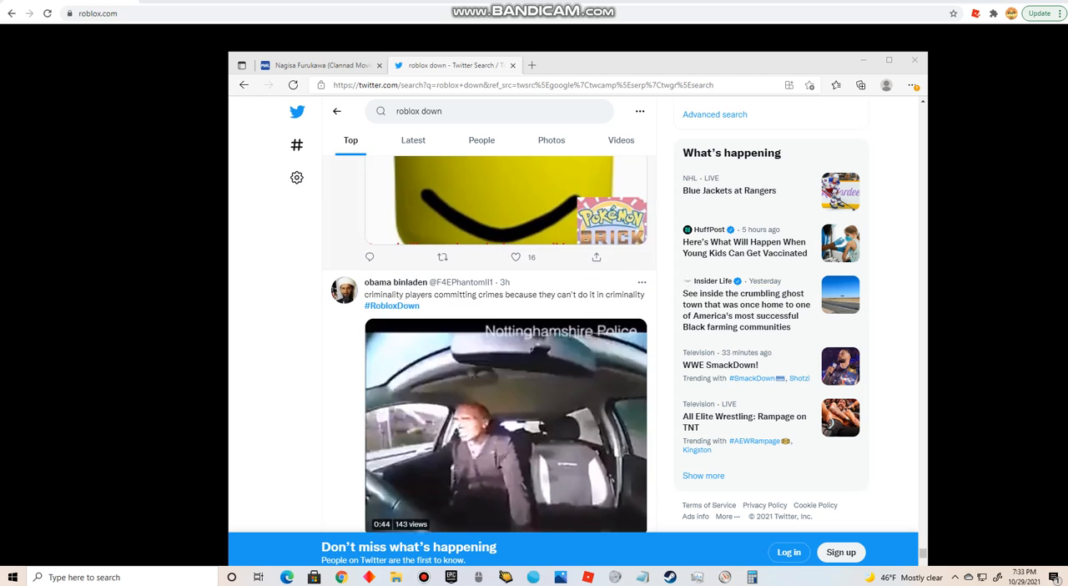
scroll("down", 3)
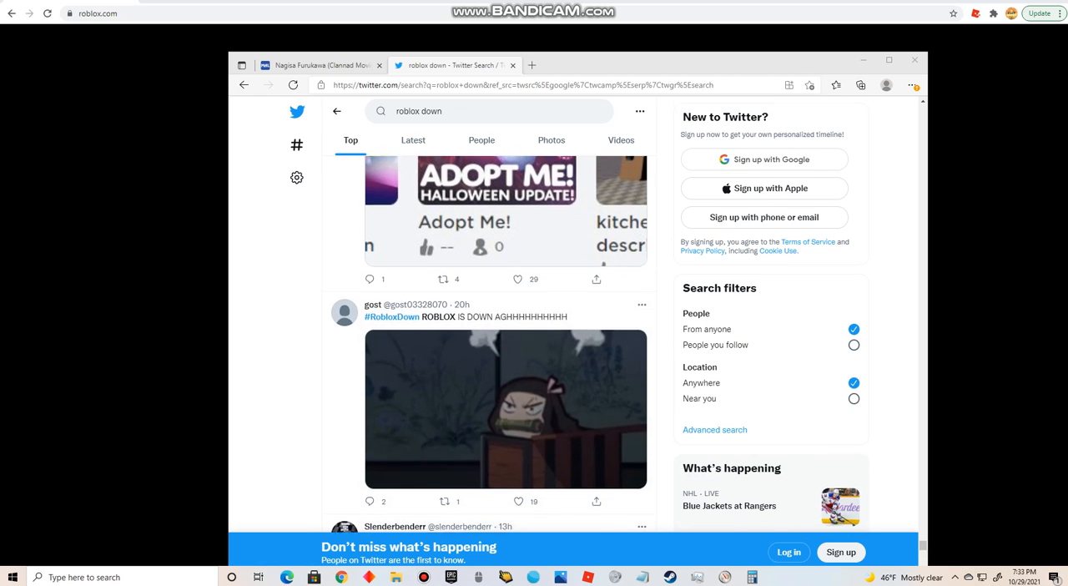
scroll("down", 3)
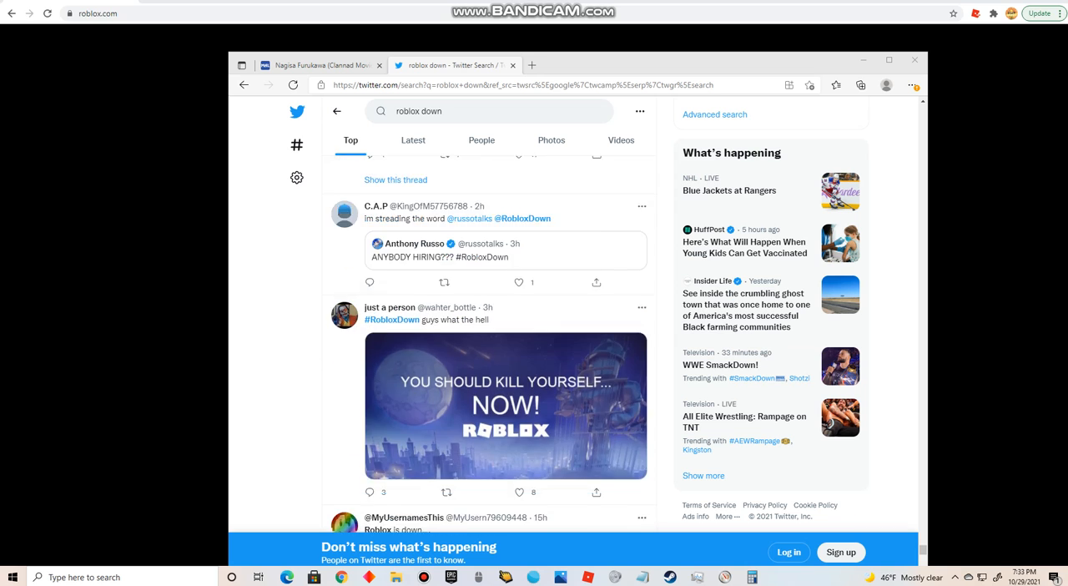
scroll("down", 3)
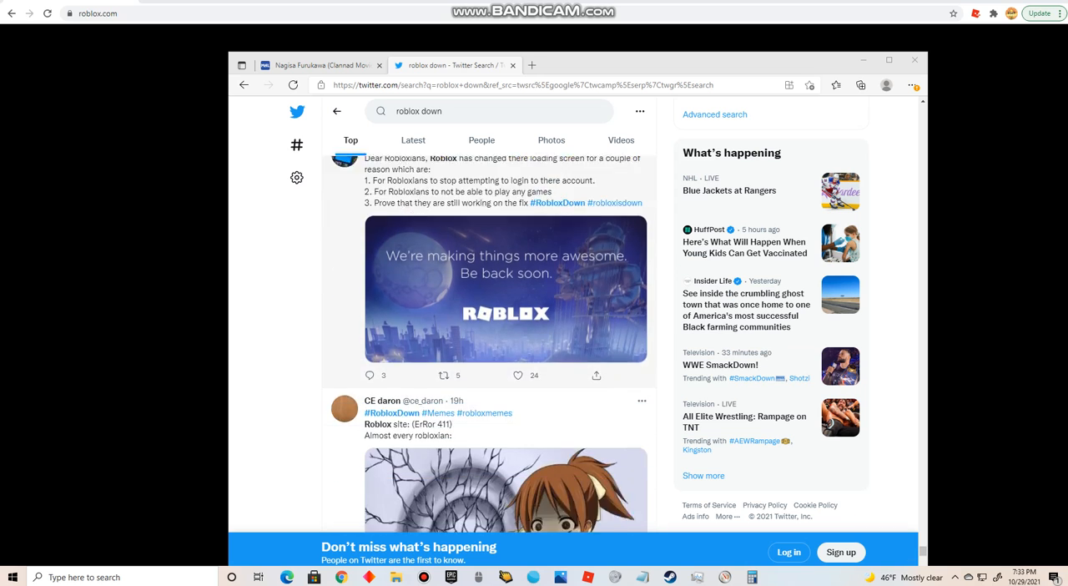
scroll("down", 3)
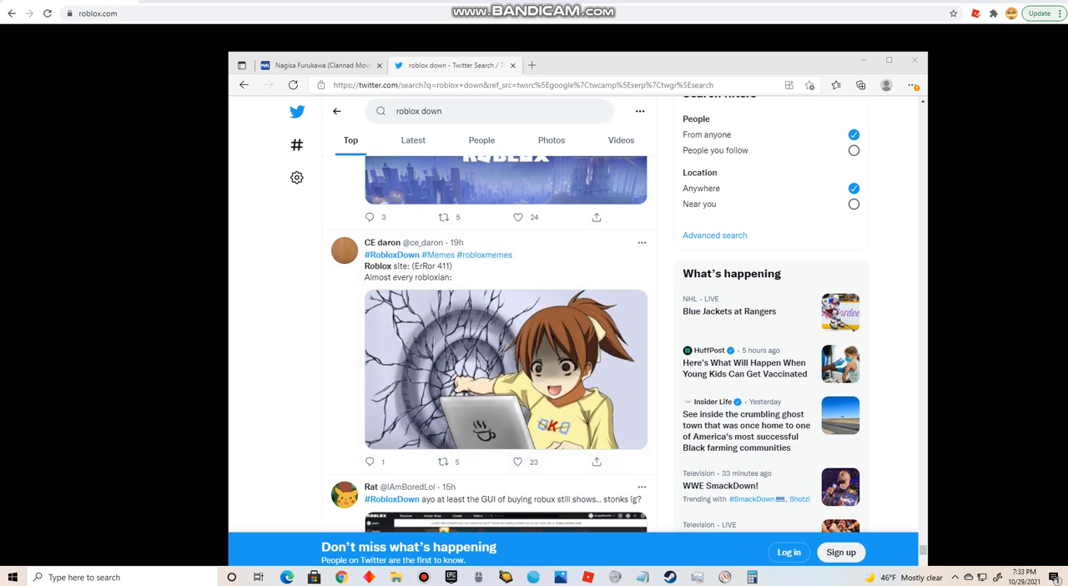
scroll("down", 3)
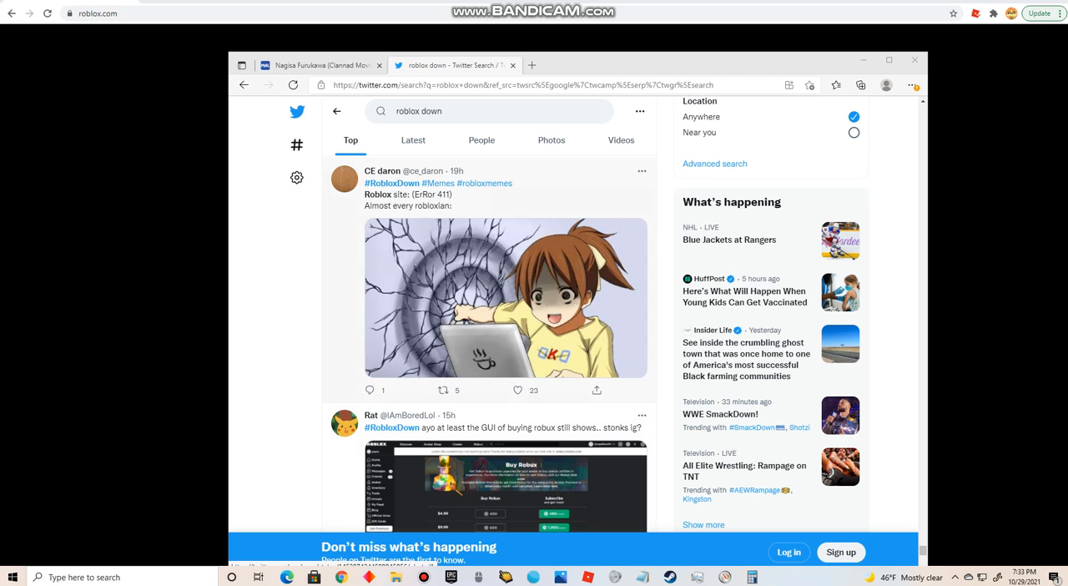
scroll("down", 3)
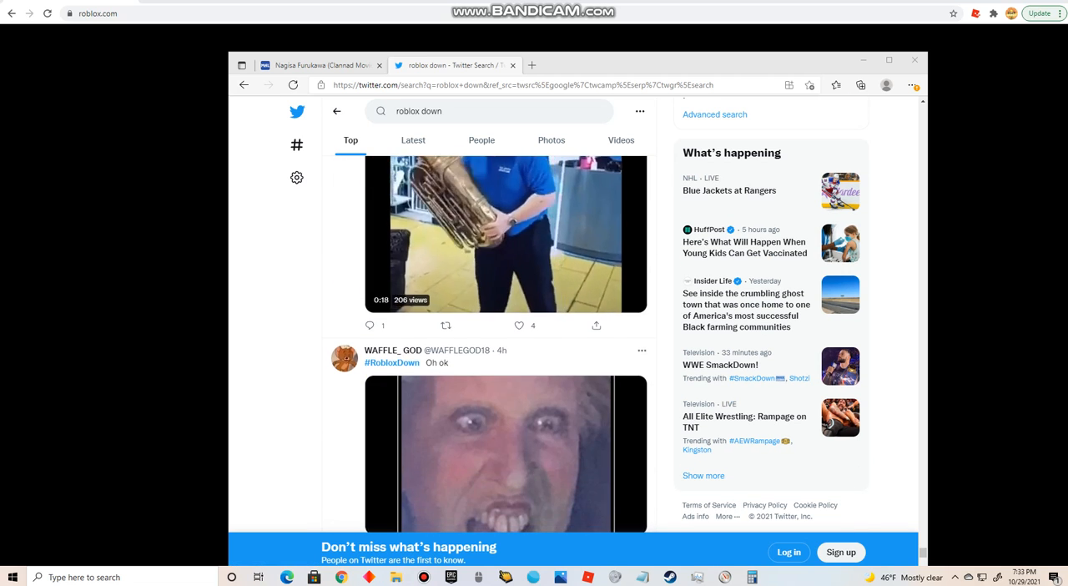
scroll("down", 3)
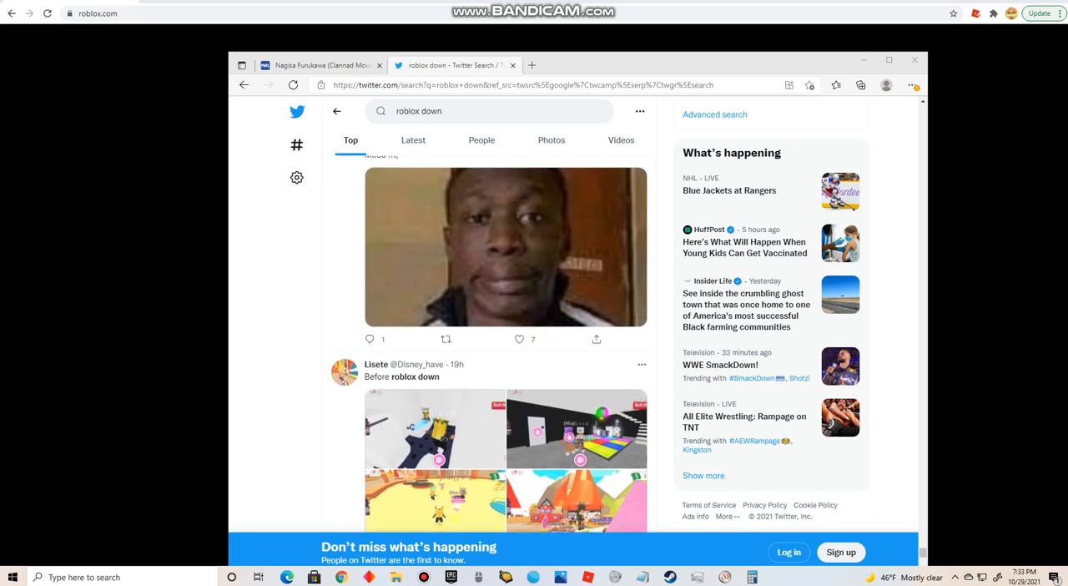
scroll("down", 3)
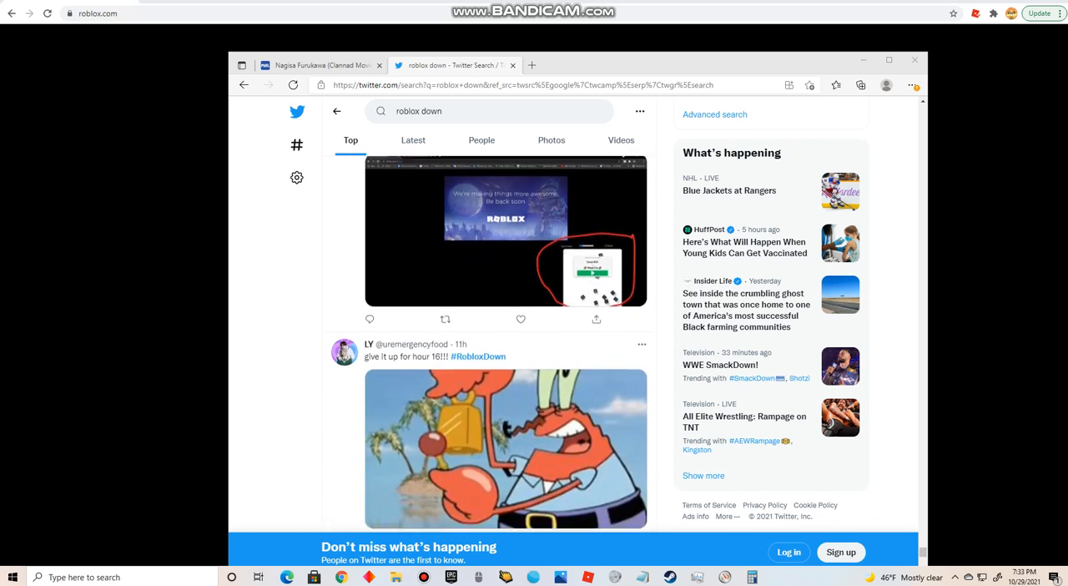
scroll("down", 3)
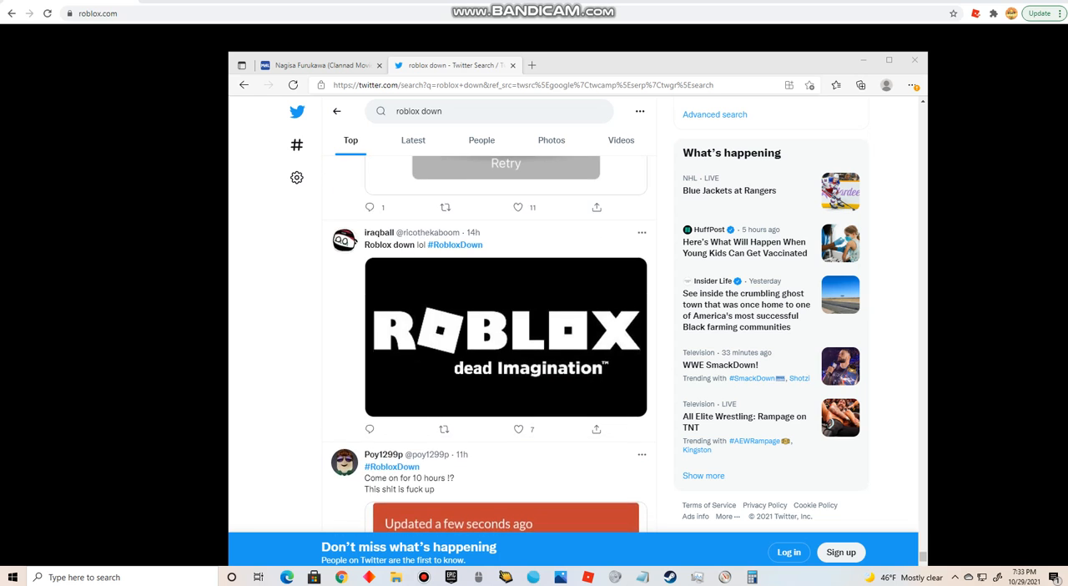
scroll("up", 3)
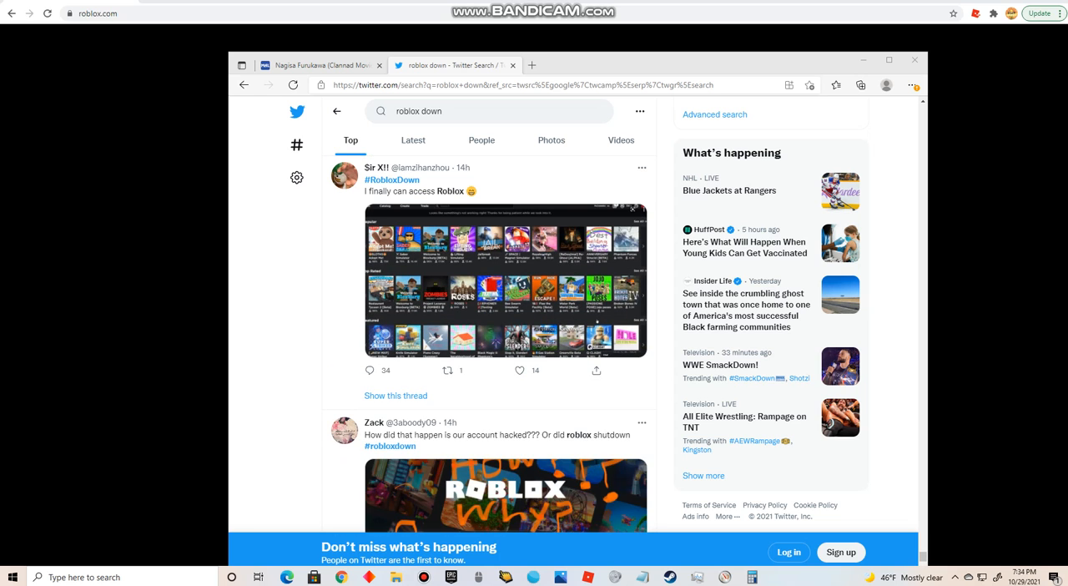
scroll("down", 3)
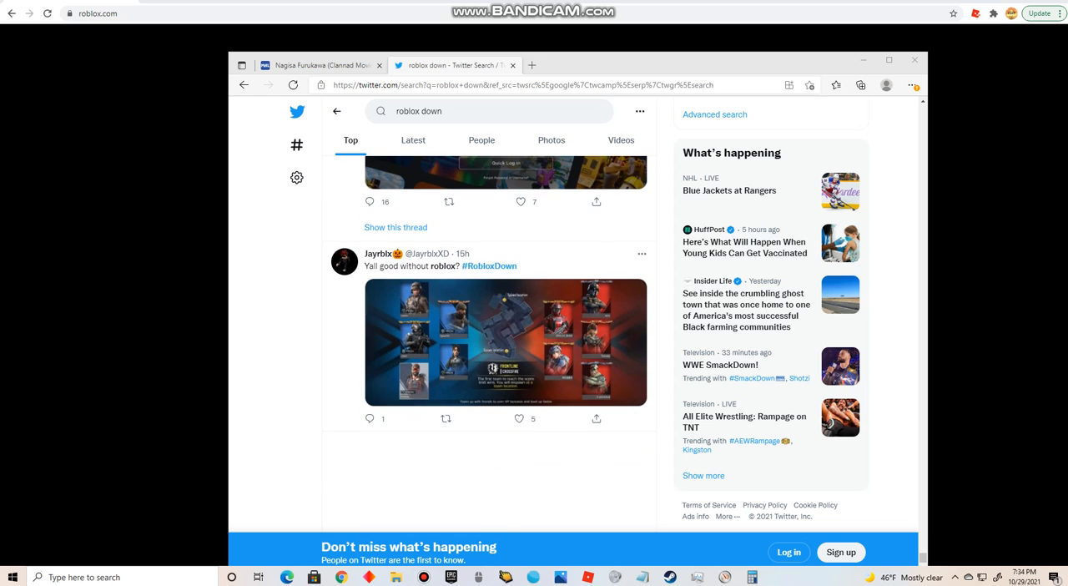